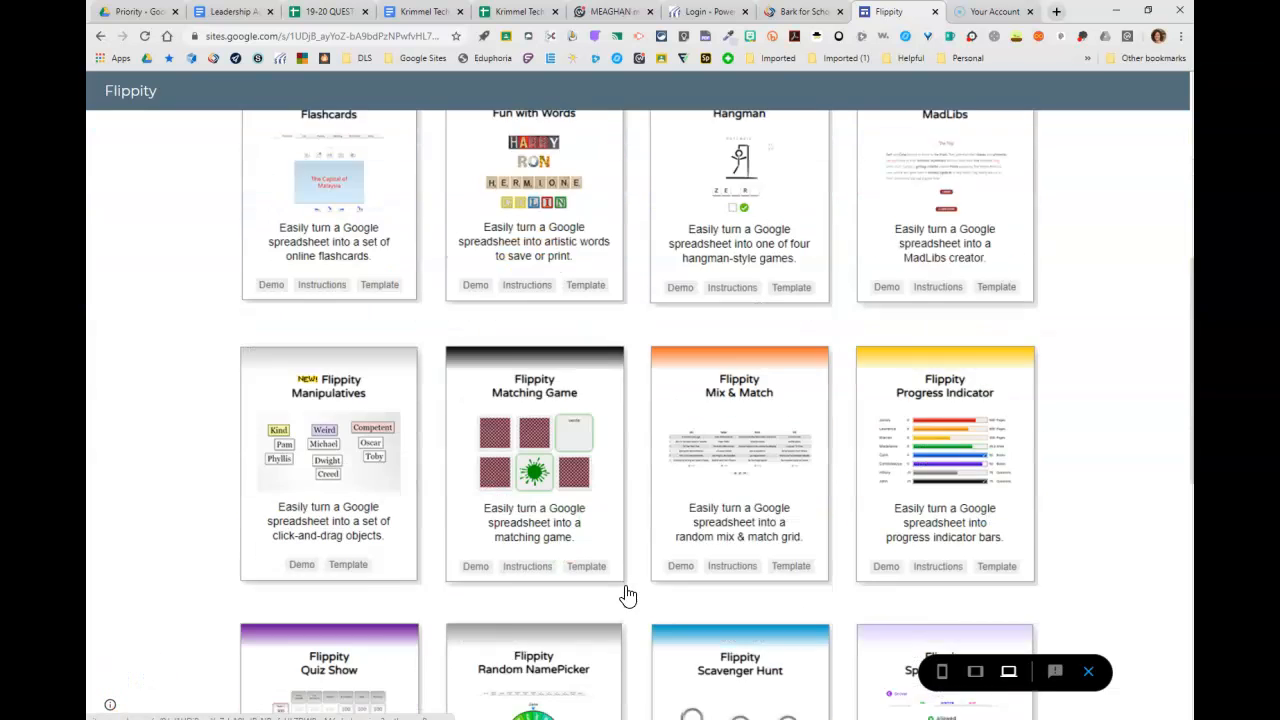
Step: Make a personal Google Drive copy of the Flippity Scavenger Hunt spreadsheet template
{"action": "scroll", "scroll_direction": "down", "scroll_amount": 3}
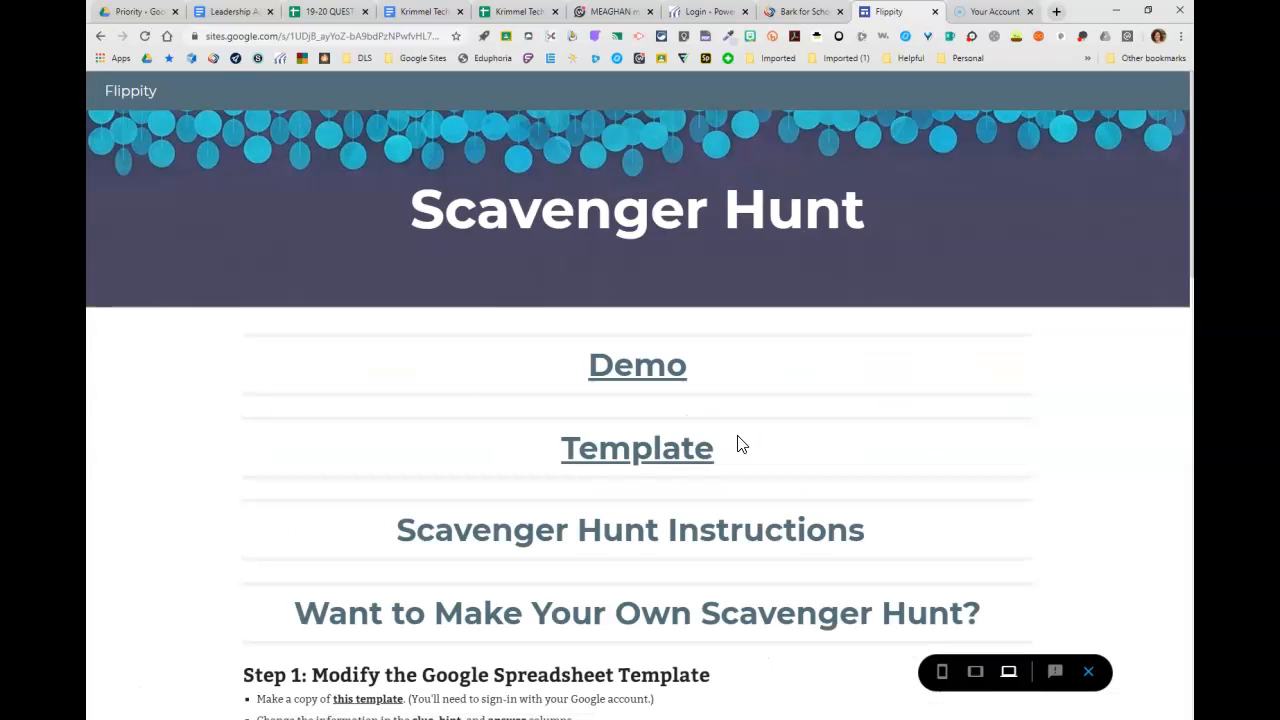
{"action": "left_click", "coordinate": [636, 448]}
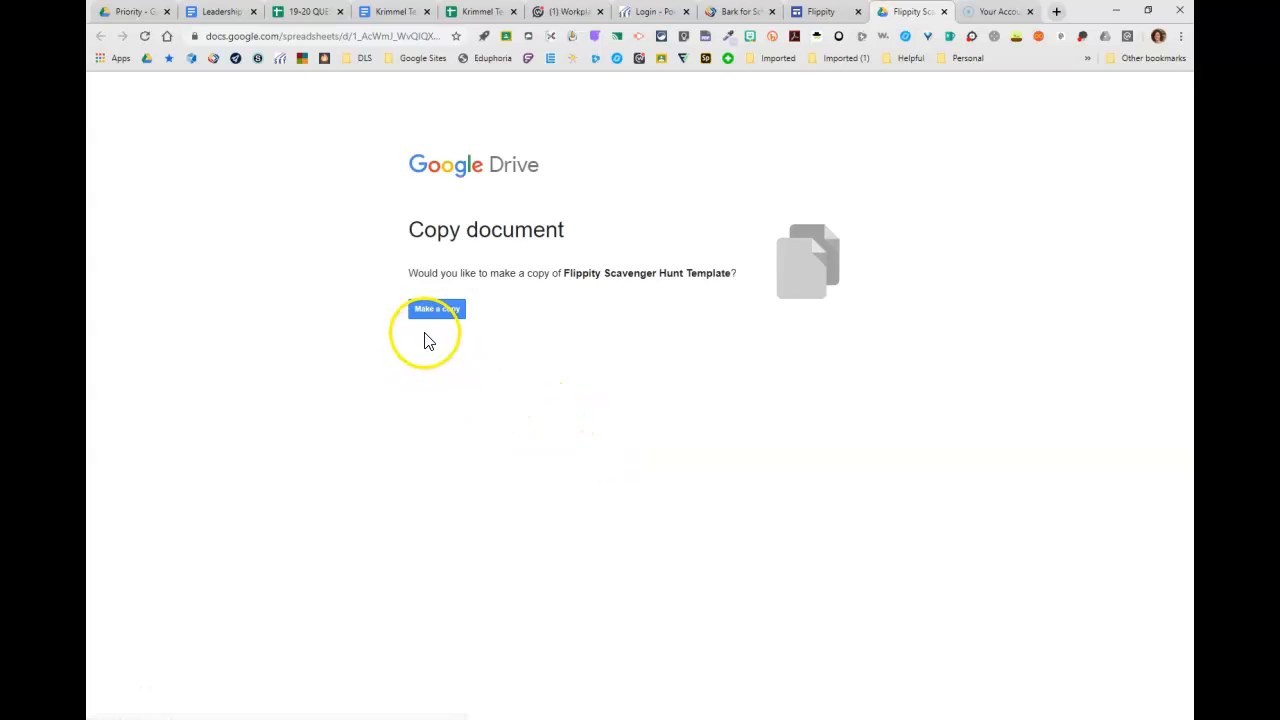
{"action": "left_click", "coordinate": [436, 308]}
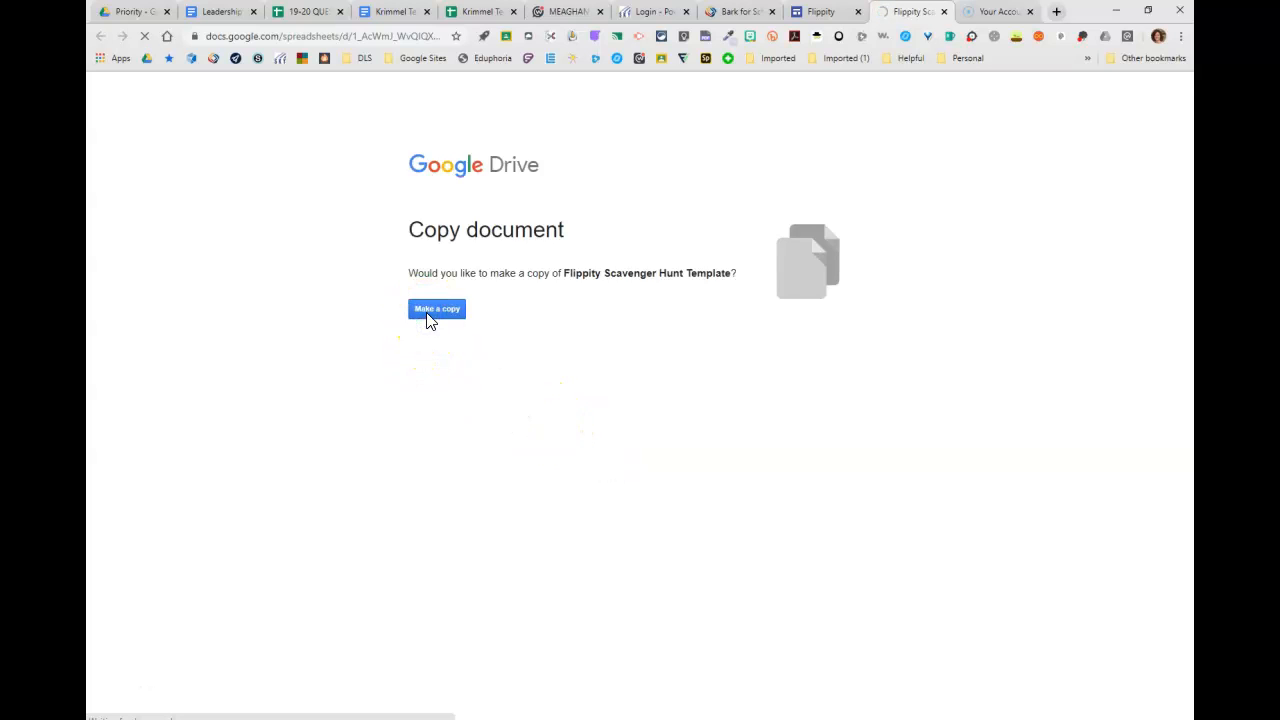
{"action": "left_click", "coordinate": [436, 308]}
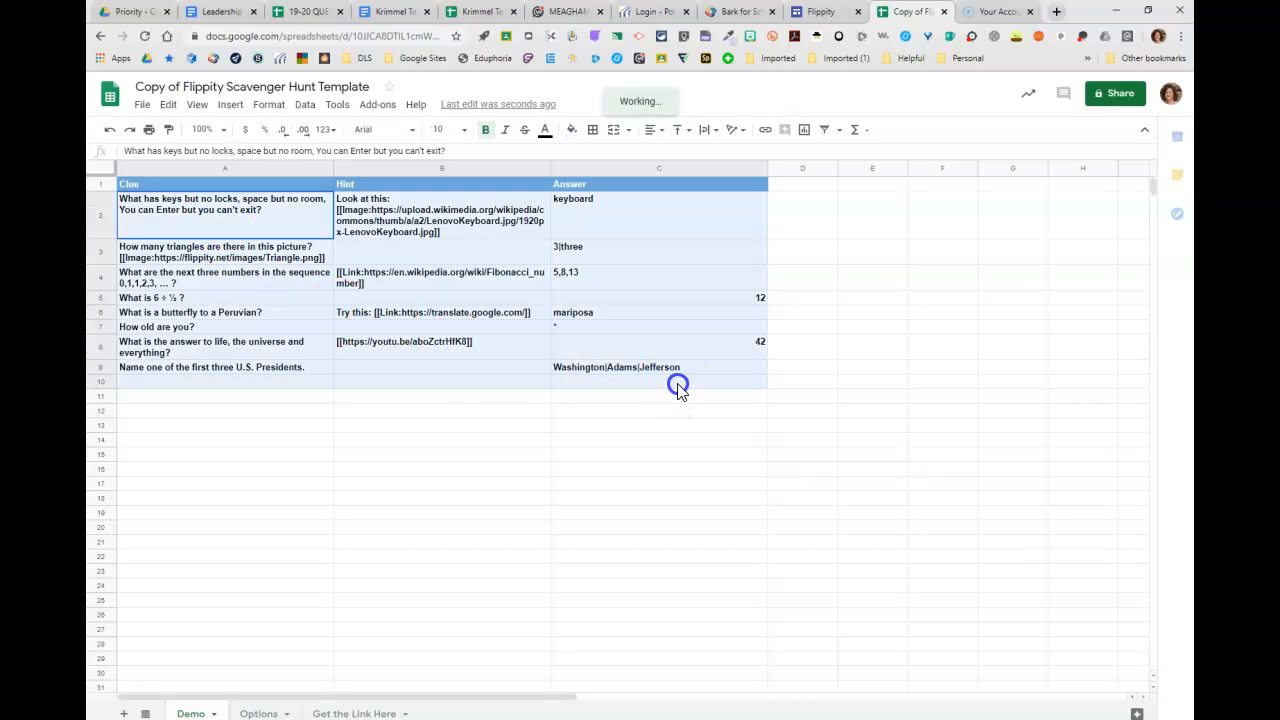
Step: Clear the sample rows and enter 'What color is your hair?' and 'What color are your eyes?'
{"action": "left_click", "coordinate": [658, 380]}
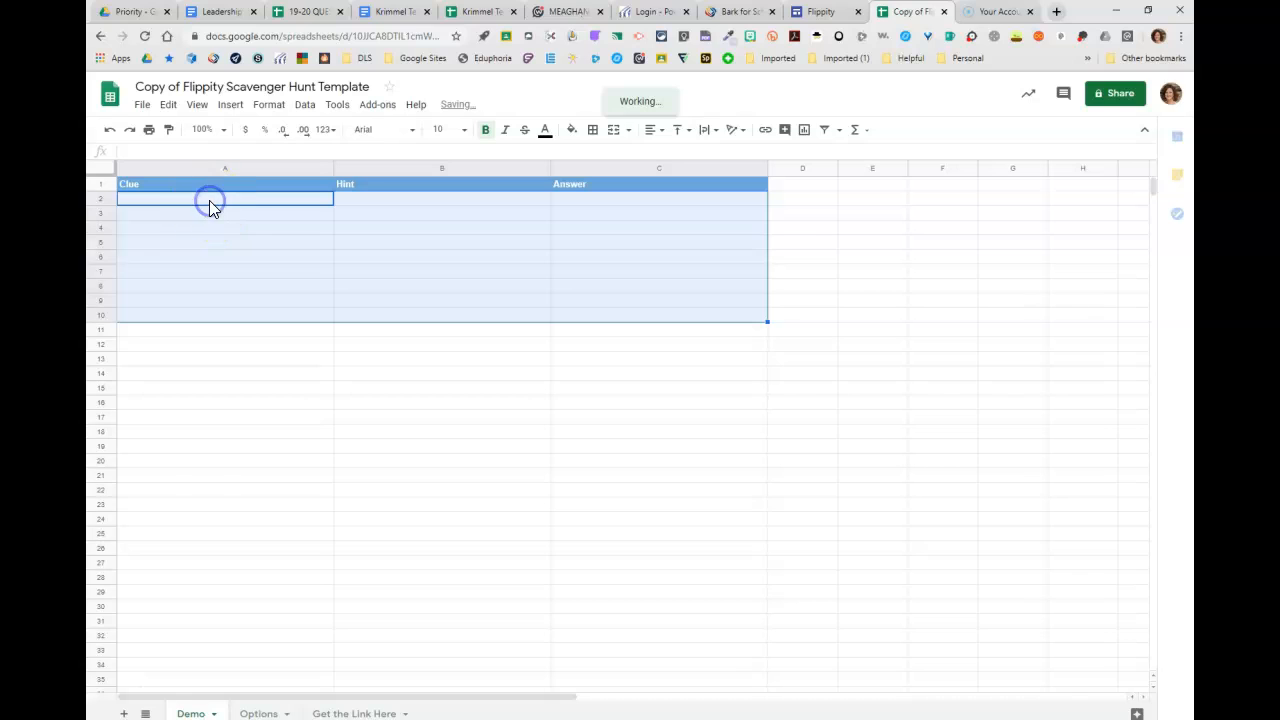
{"action": "type", "text": "W"}
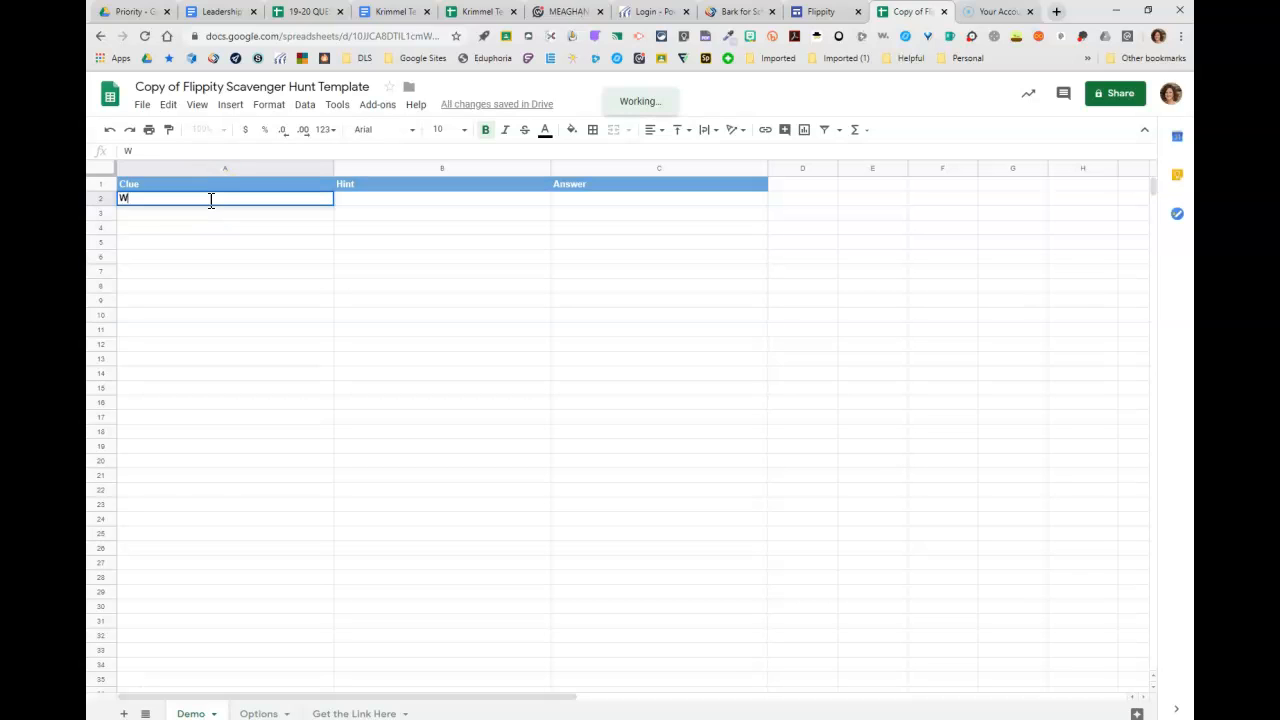
{"action": "type", "text": "hat color"}
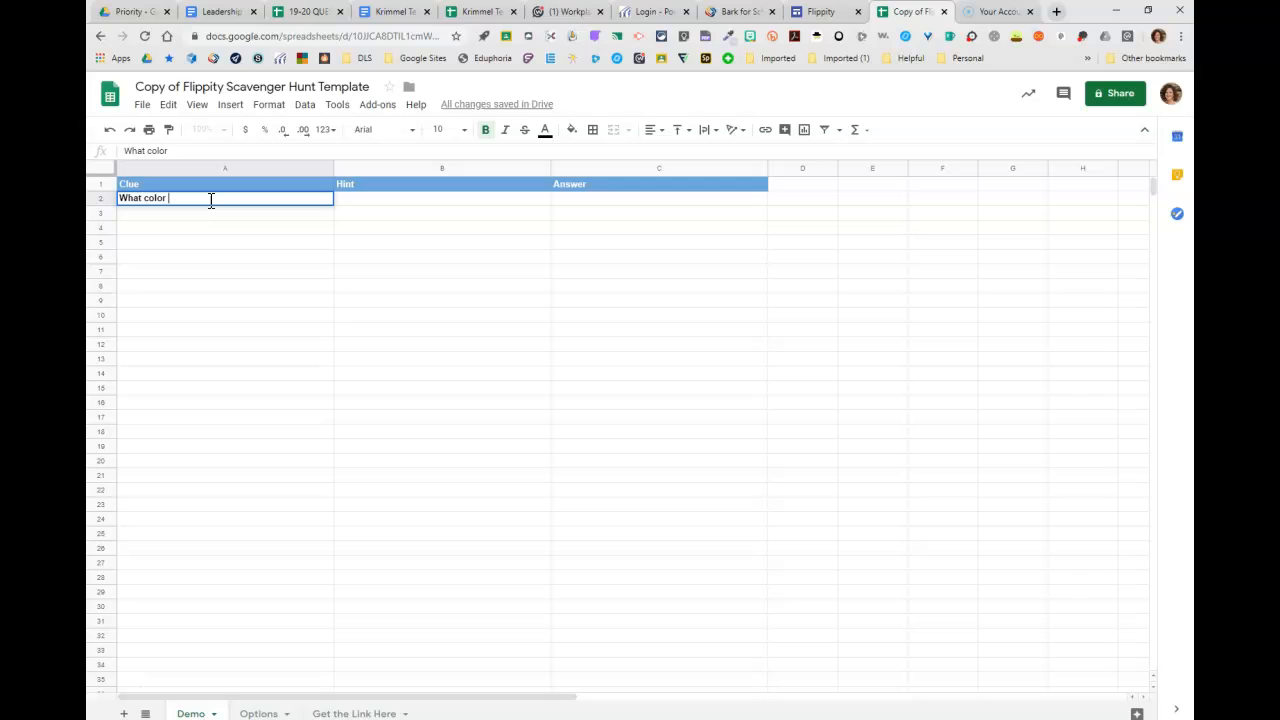
{"action": "type", "text": "is your hair"}
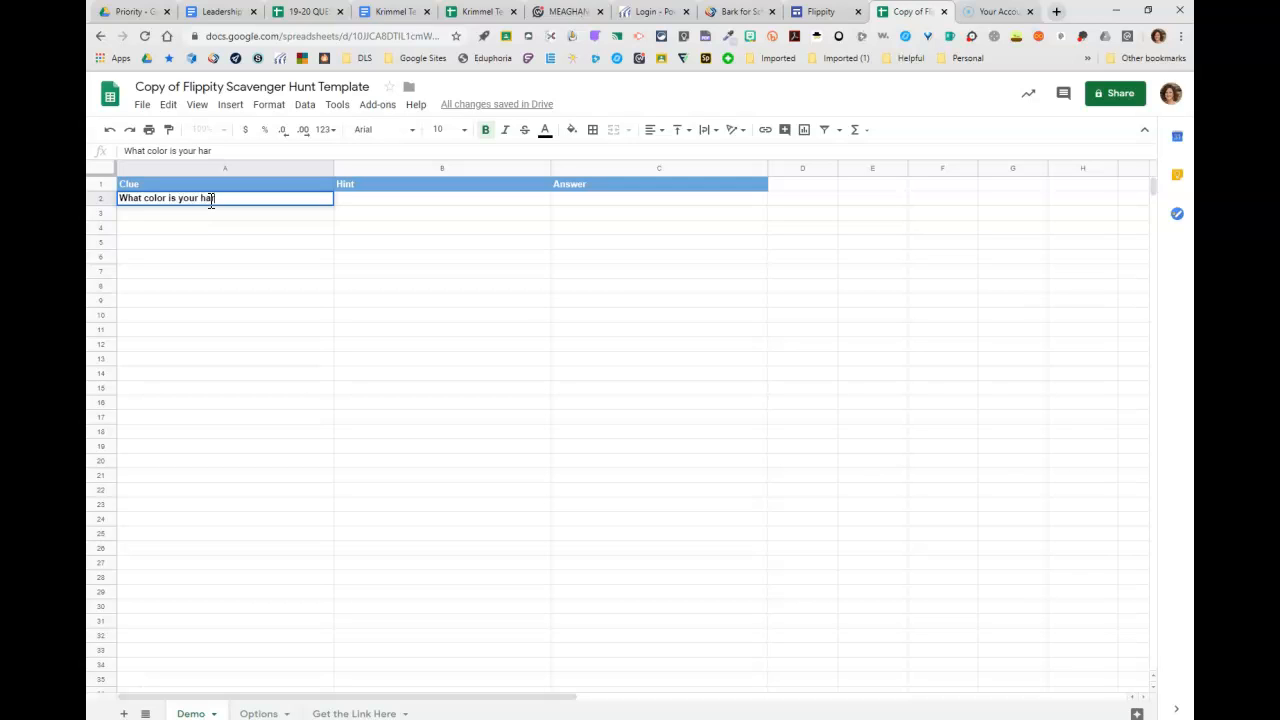
{"action": "key", "text": "backspace"}
{"action": "type", "text": "W"}
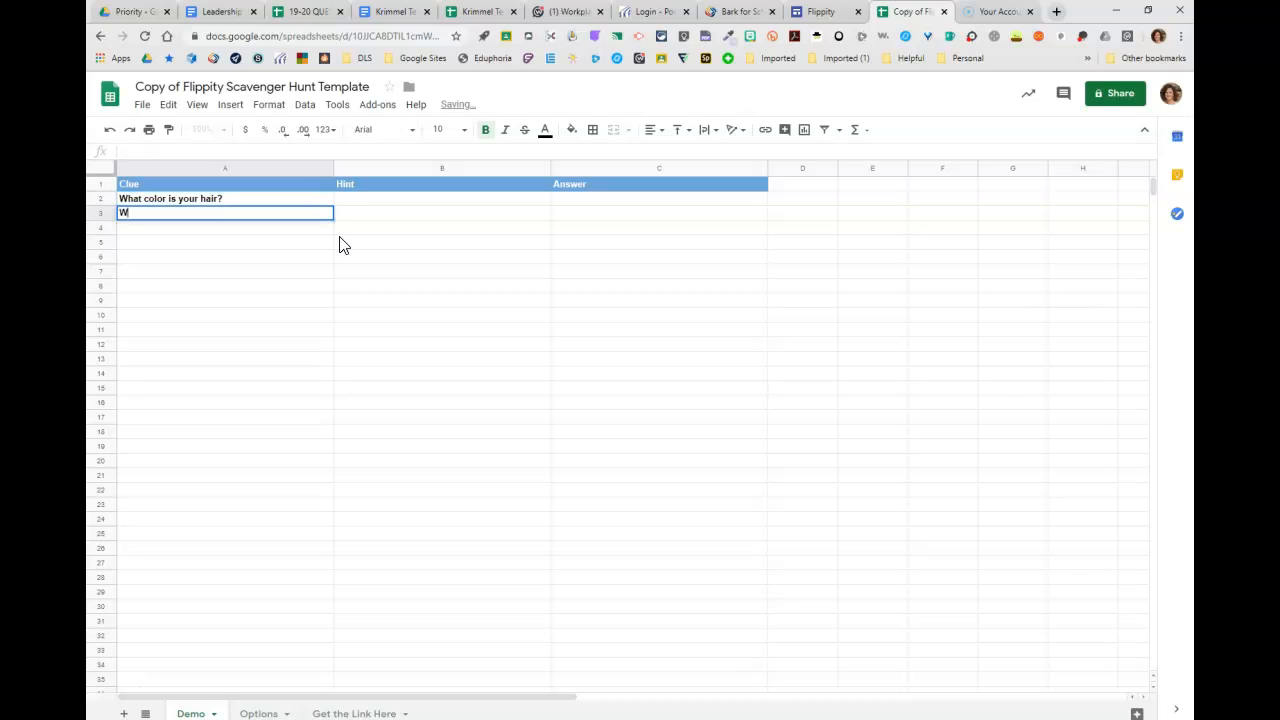
{"action": "type", "text": "hat color are"}
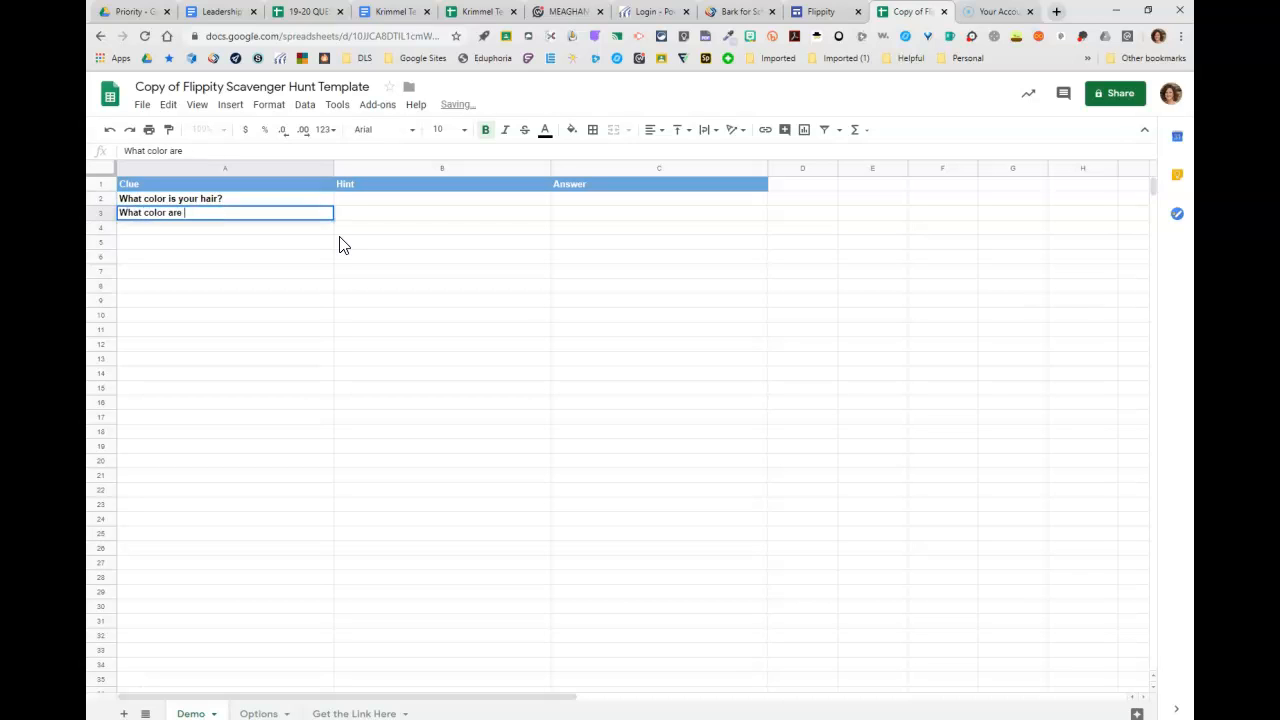
{"action": "type", "text": "your eyes?"}
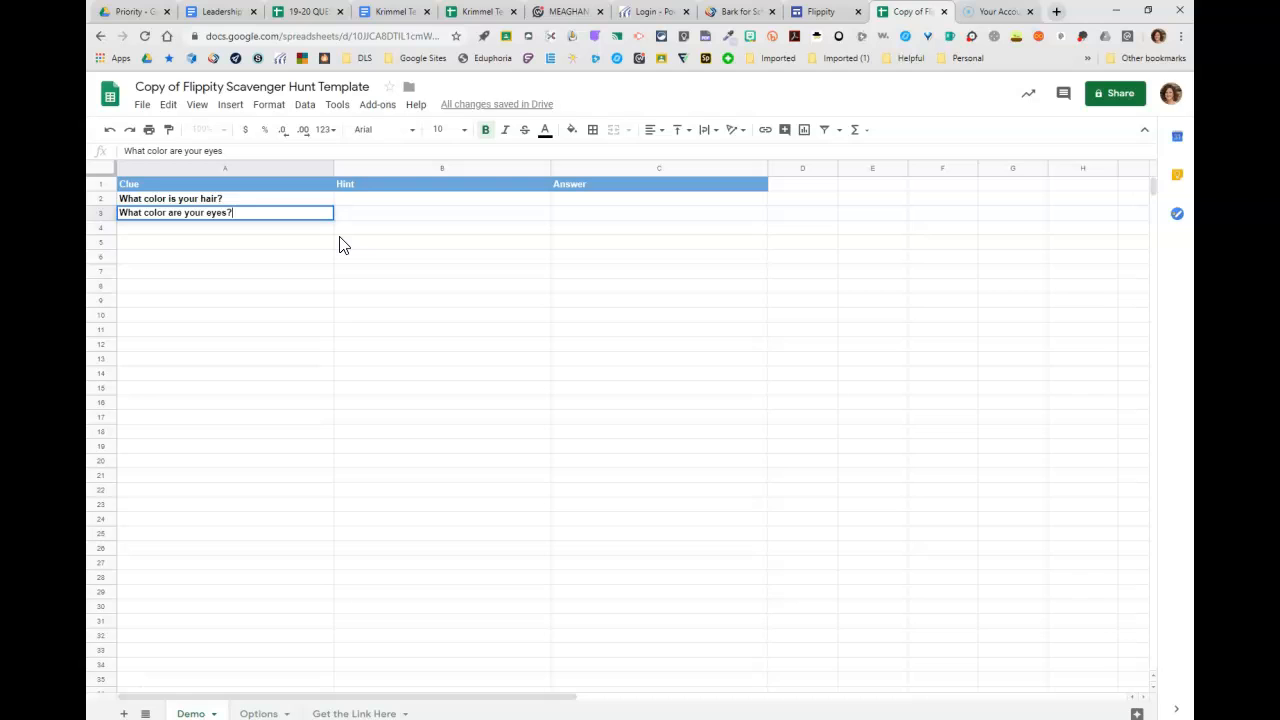
Step: Add the third clue 'How old are you?' and enter the answers brown, brown and 39
{"action": "type", "text": "HOw old"}
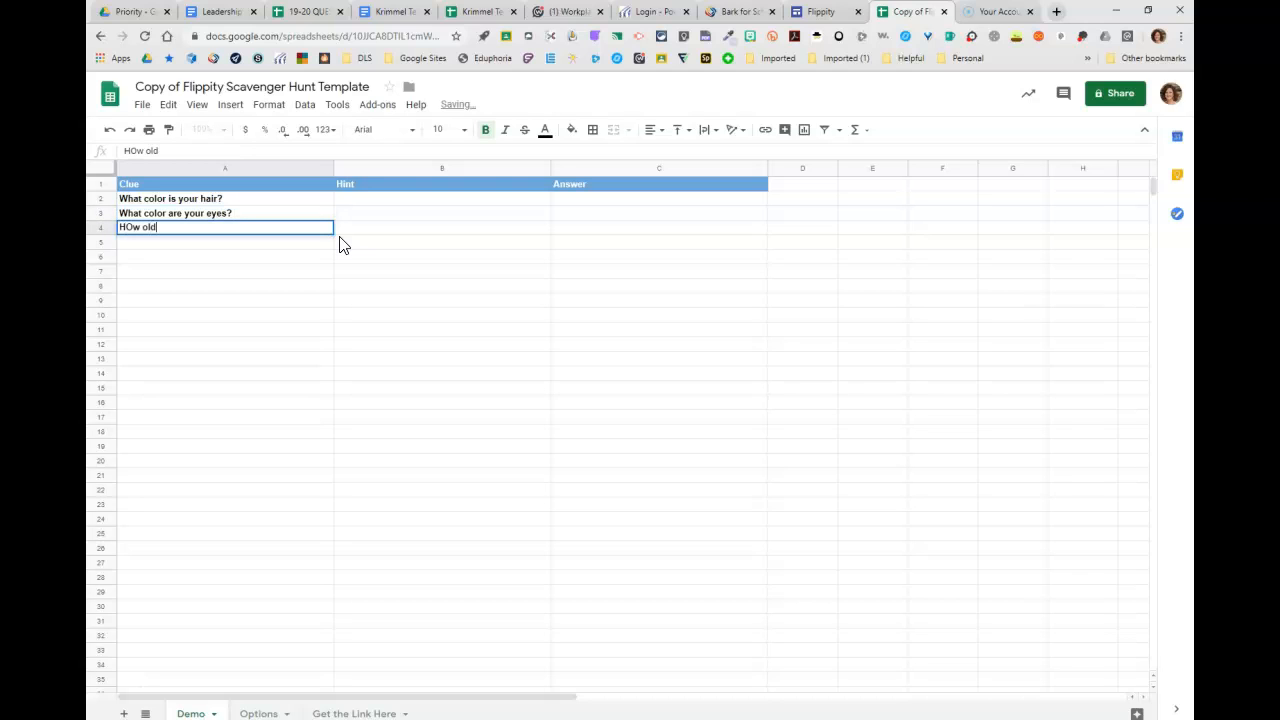
{"action": "type", "text": "are you?"}
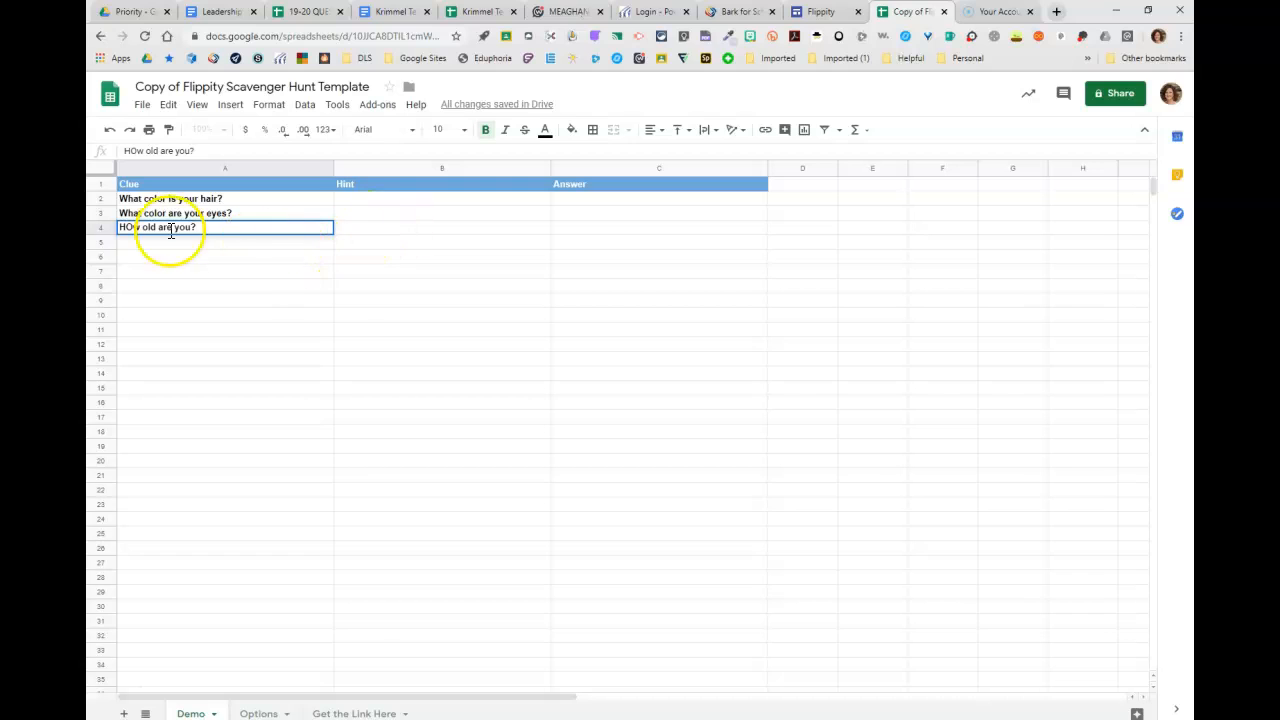
{"action": "key", "text": "Backspace"}
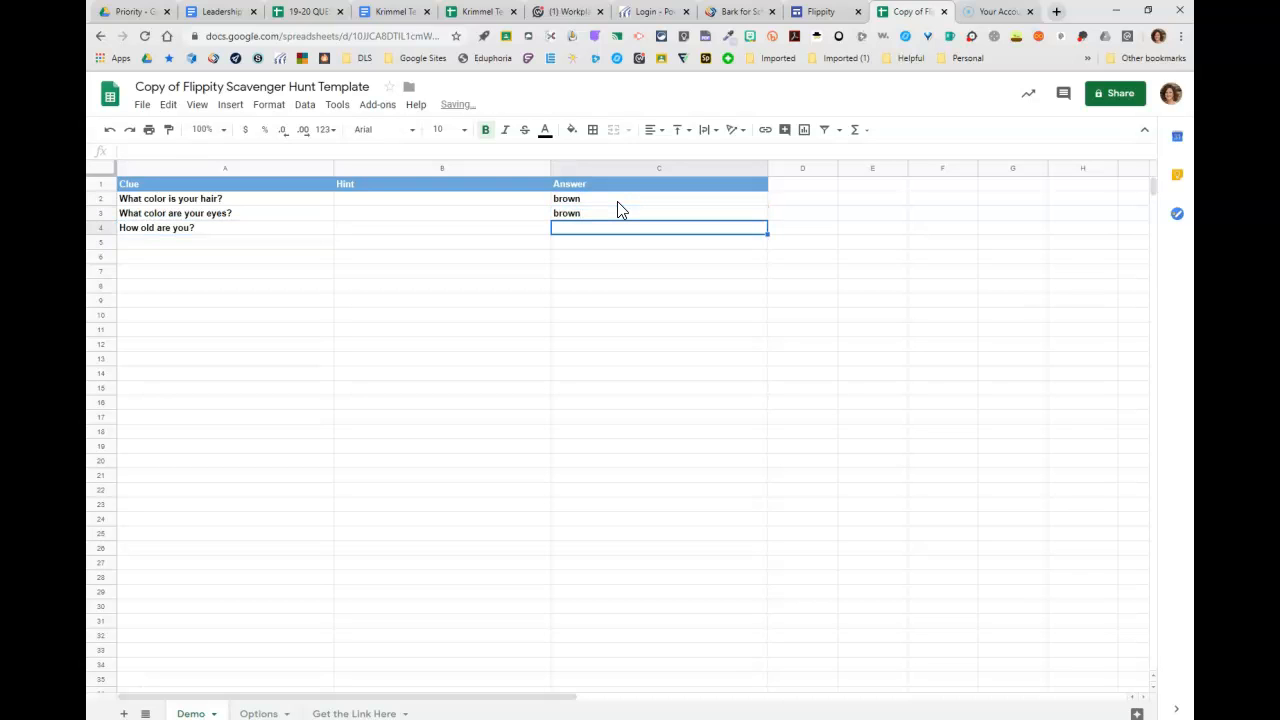
{"action": "type", "text": "39"}
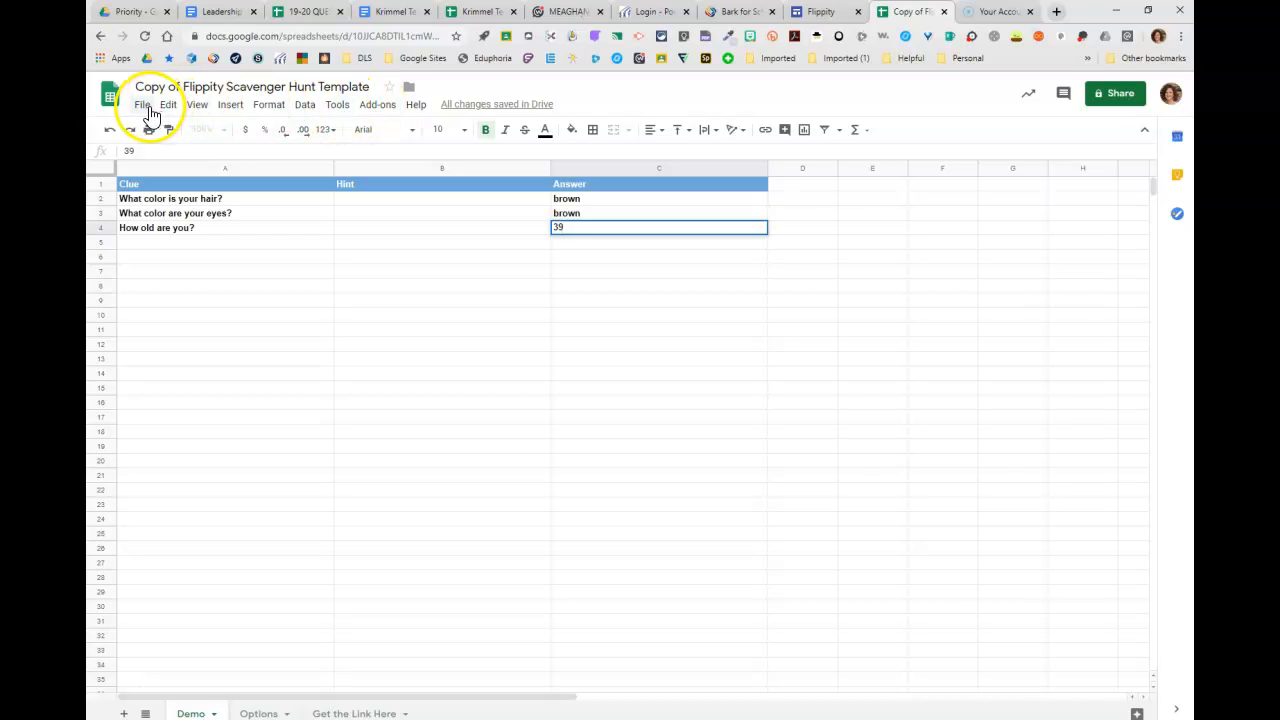
Step: Publish the whole spreadsheet to the web and return to the clue sheet
{"action": "left_click", "coordinate": [144, 104]}
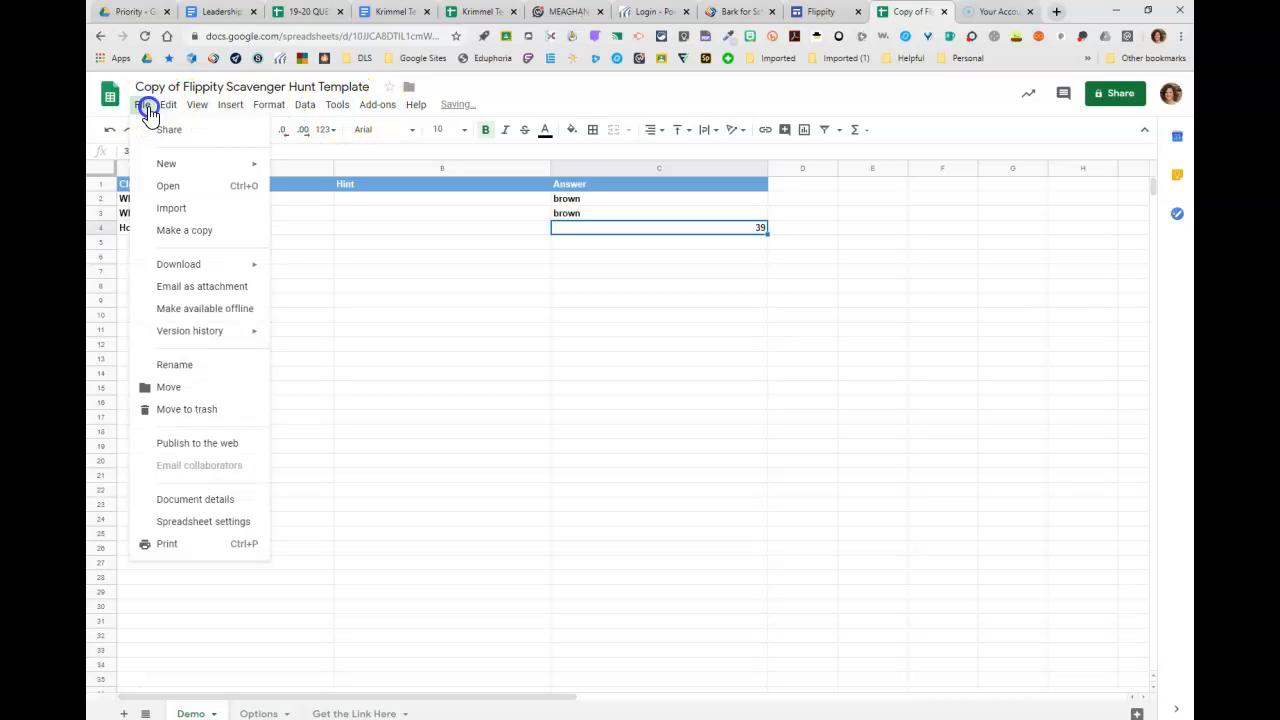
{"action": "mouse_move", "coordinate": [174, 446]}
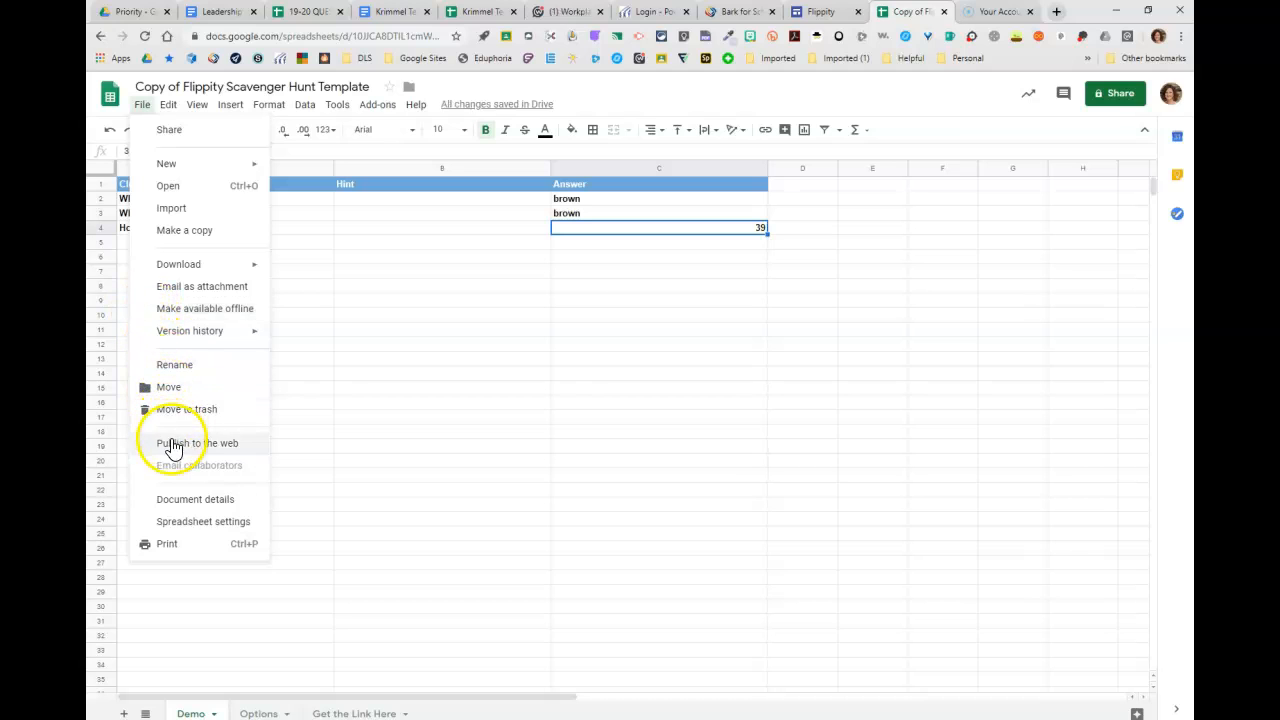
{"action": "left_click", "coordinate": [198, 444]}
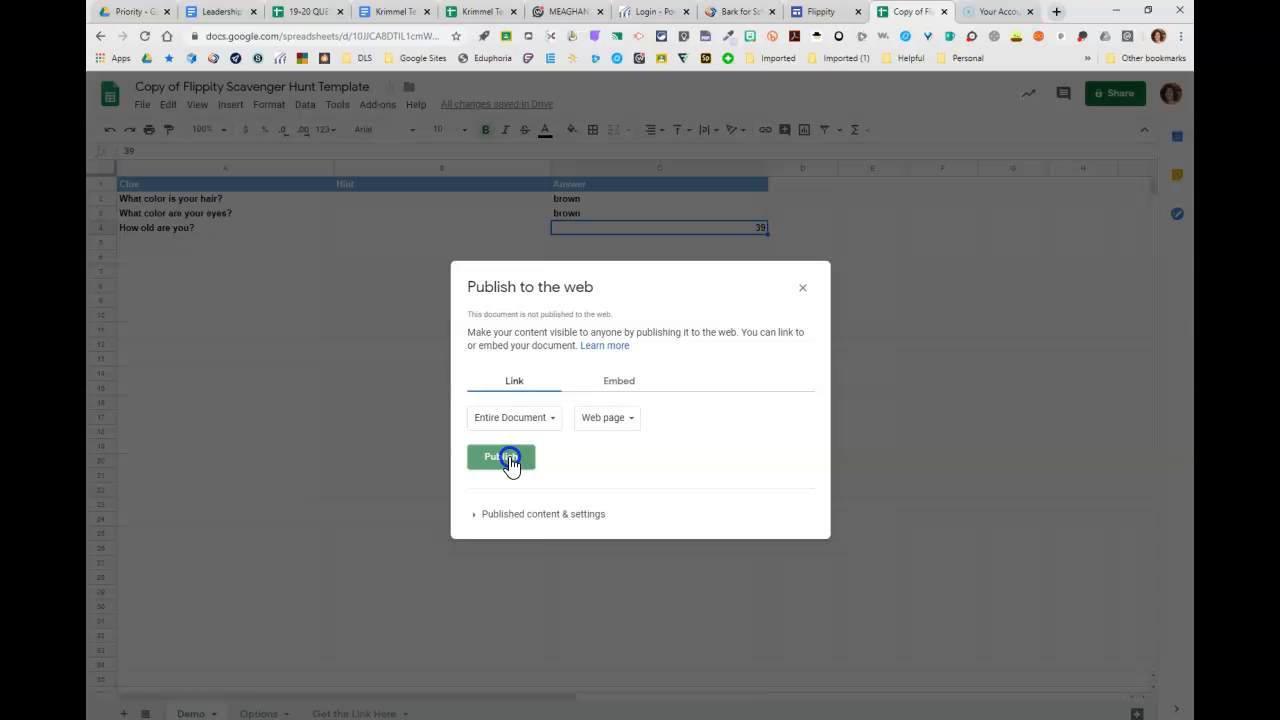
{"action": "left_click", "coordinate": [500, 456]}
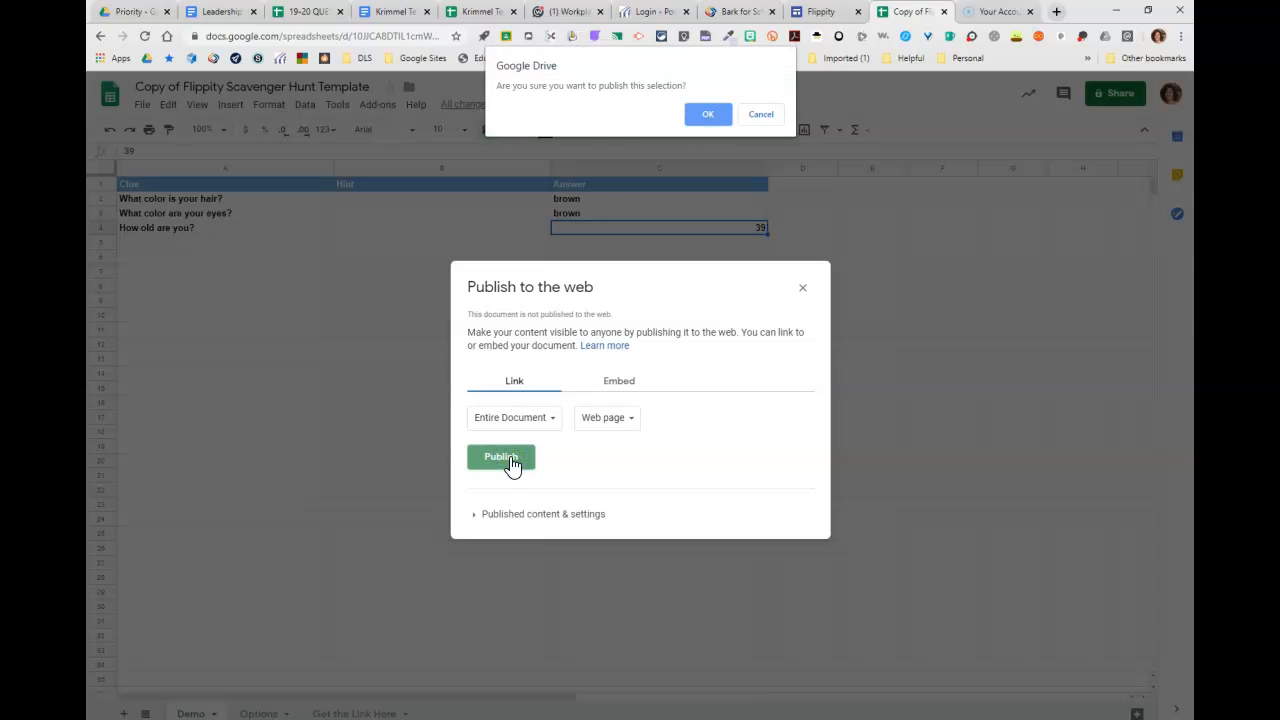
{"action": "left_click", "coordinate": [708, 112]}
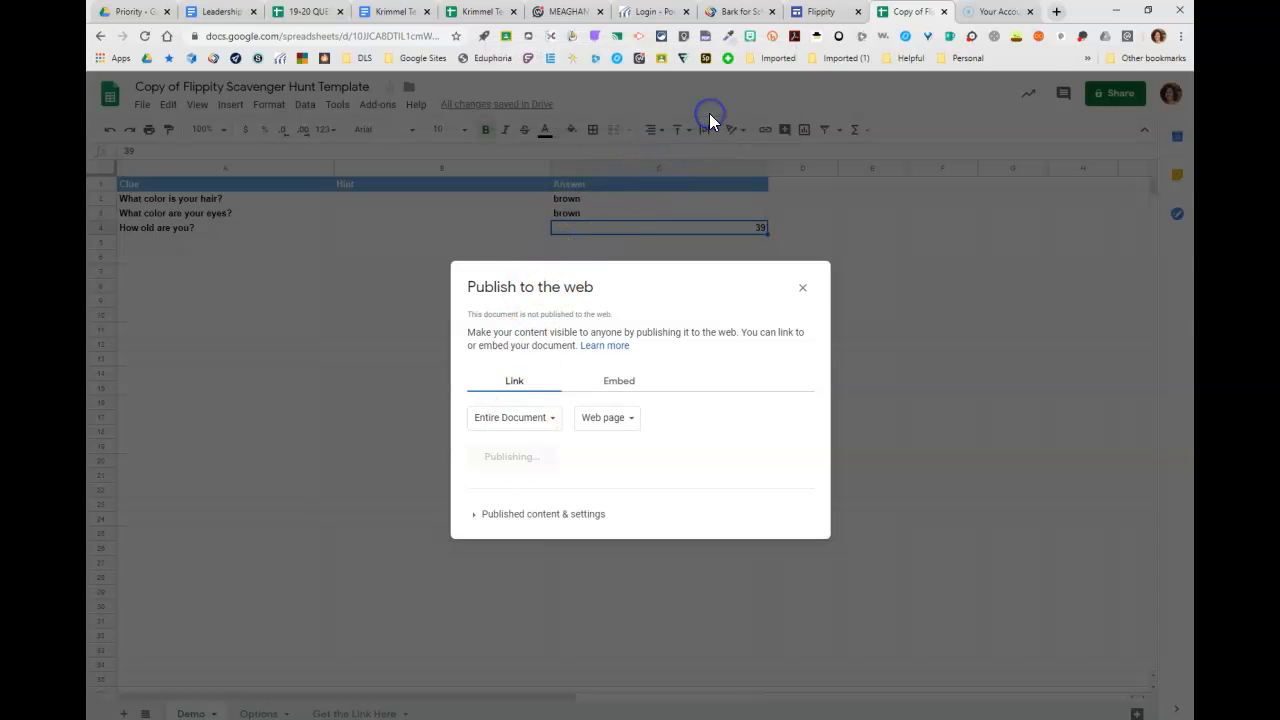
{"action": "left_click", "coordinate": [512, 456]}
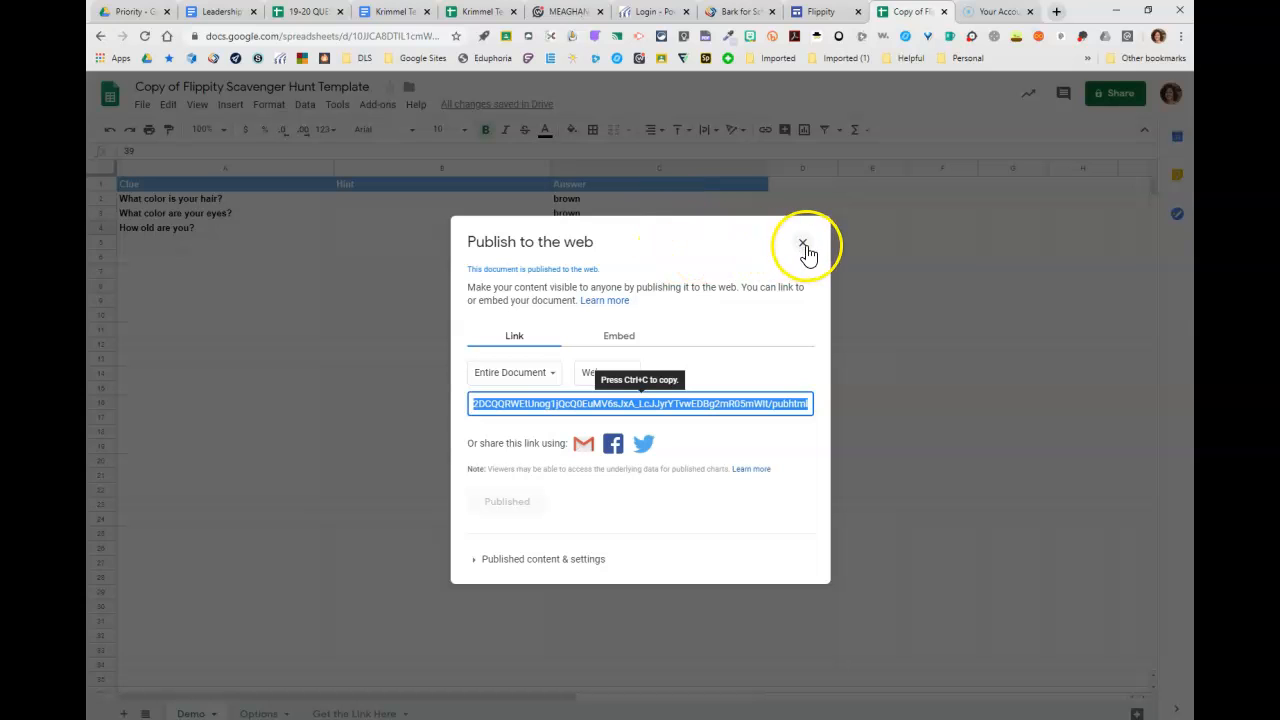
{"action": "left_click", "coordinate": [804, 244]}
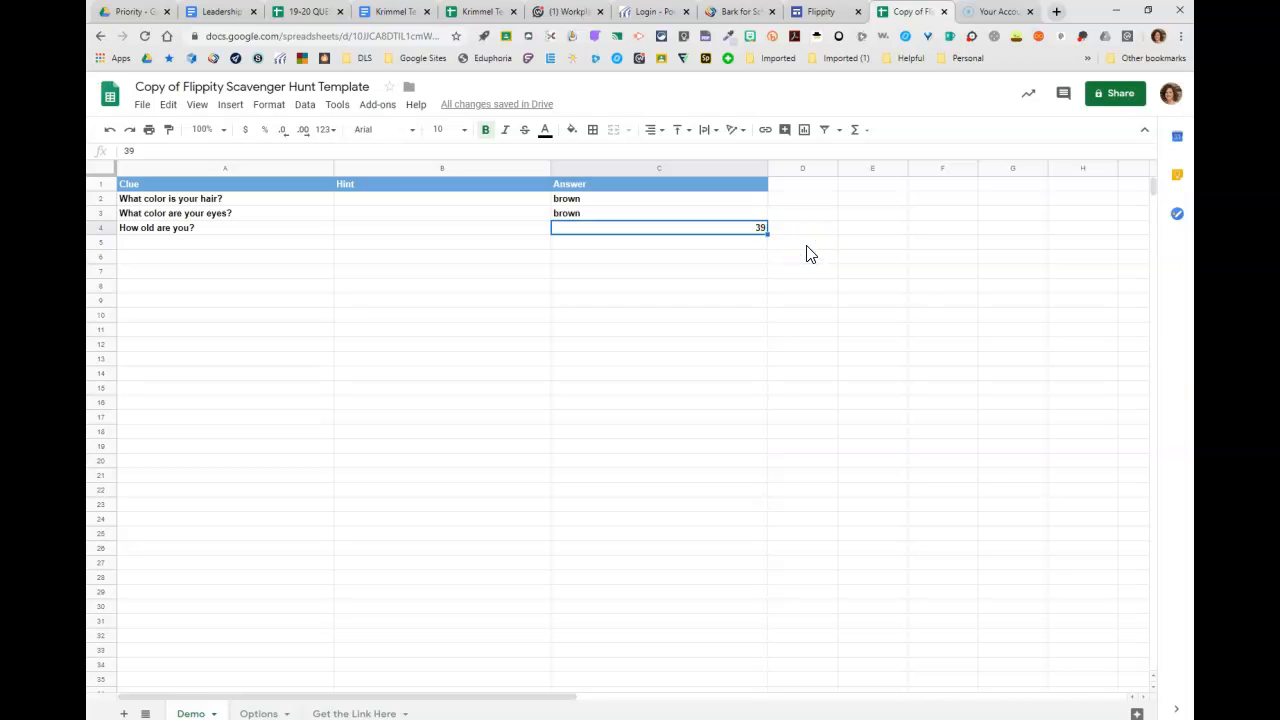
Step: Enable link sharing so anyone with the link can view, then go to the Get the Link Here sheet
{"action": "left_click", "coordinate": [1114, 94]}
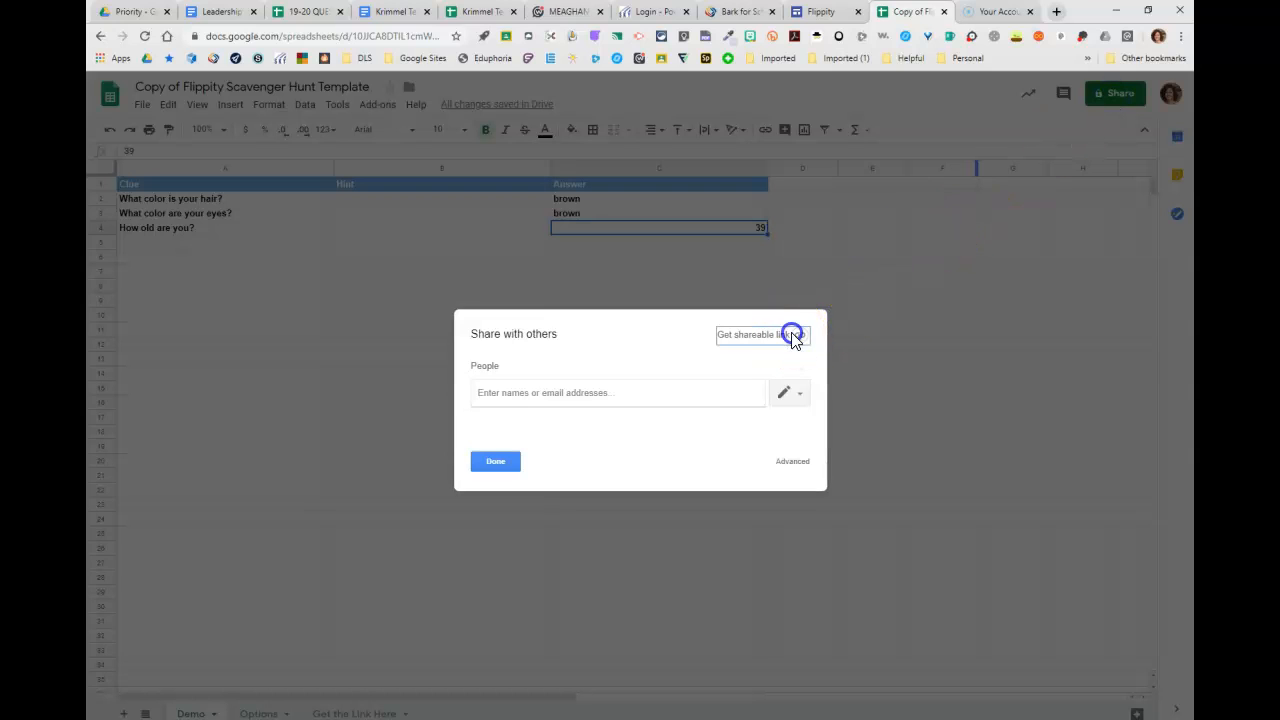
{"action": "left_click", "coordinate": [790, 334]}
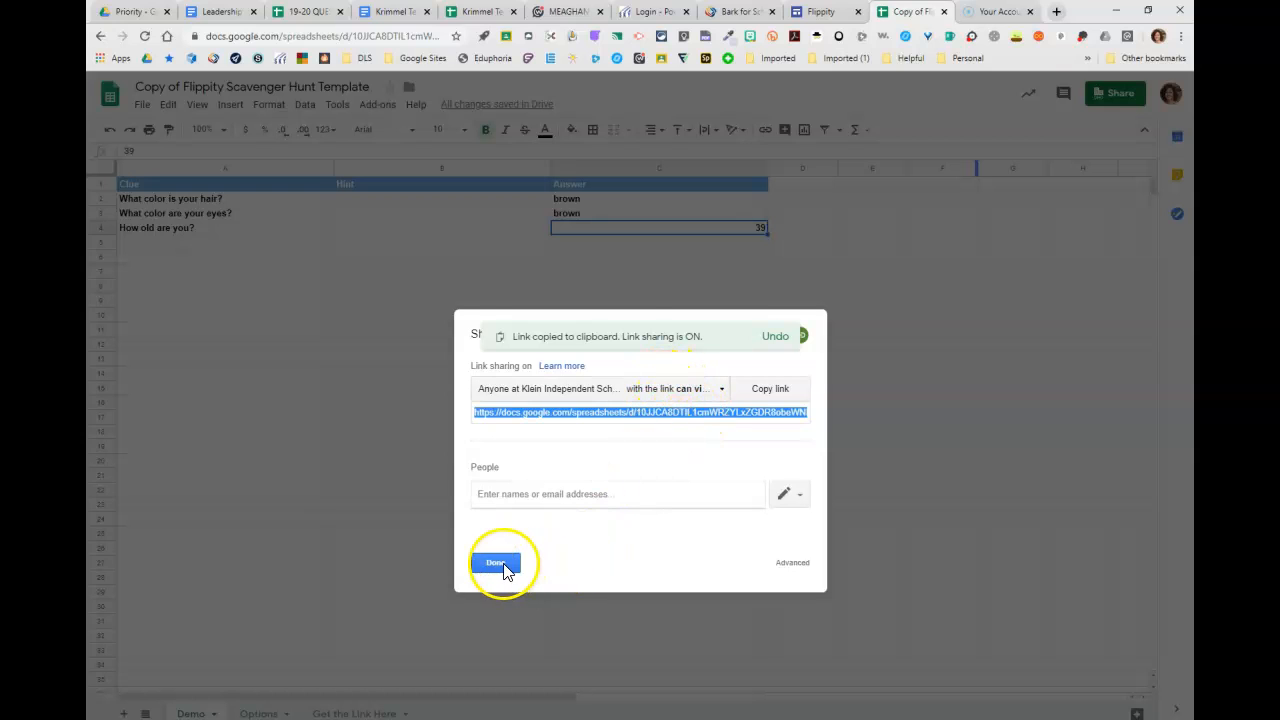
{"action": "left_click", "coordinate": [496, 562]}
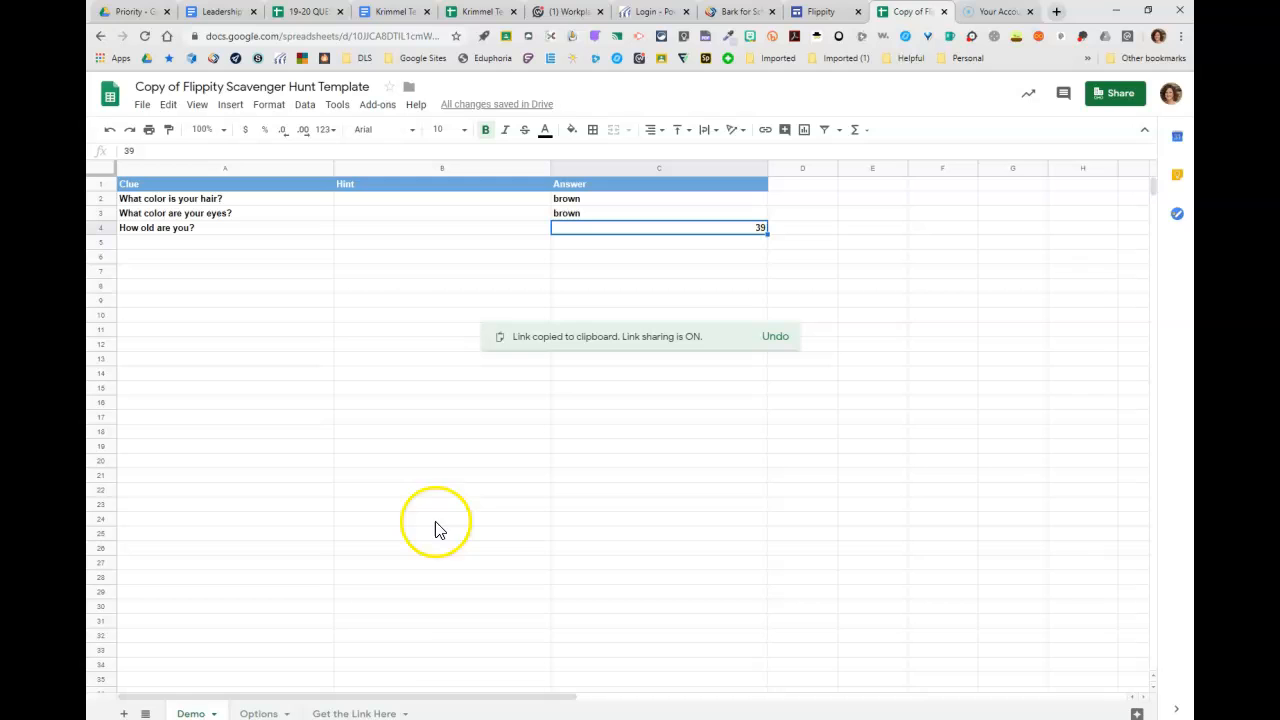
{"action": "left_click", "coordinate": [356, 712]}
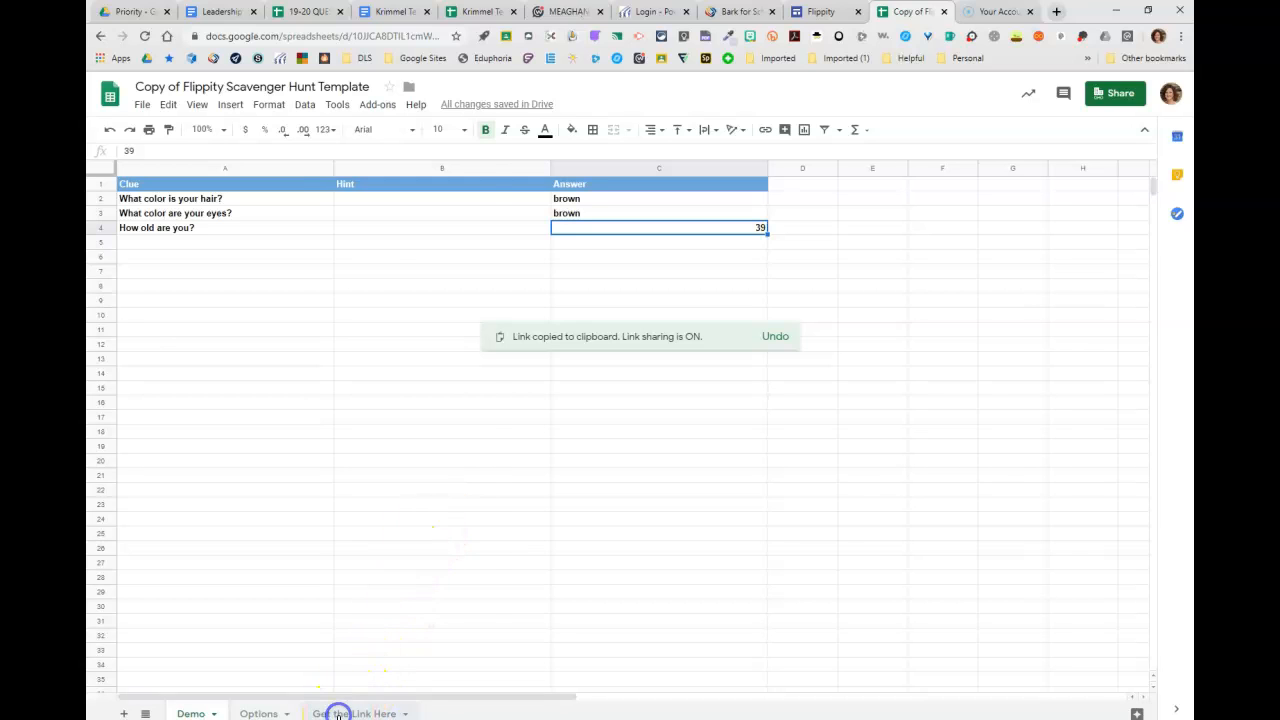
{"action": "left_click", "coordinate": [354, 712]}
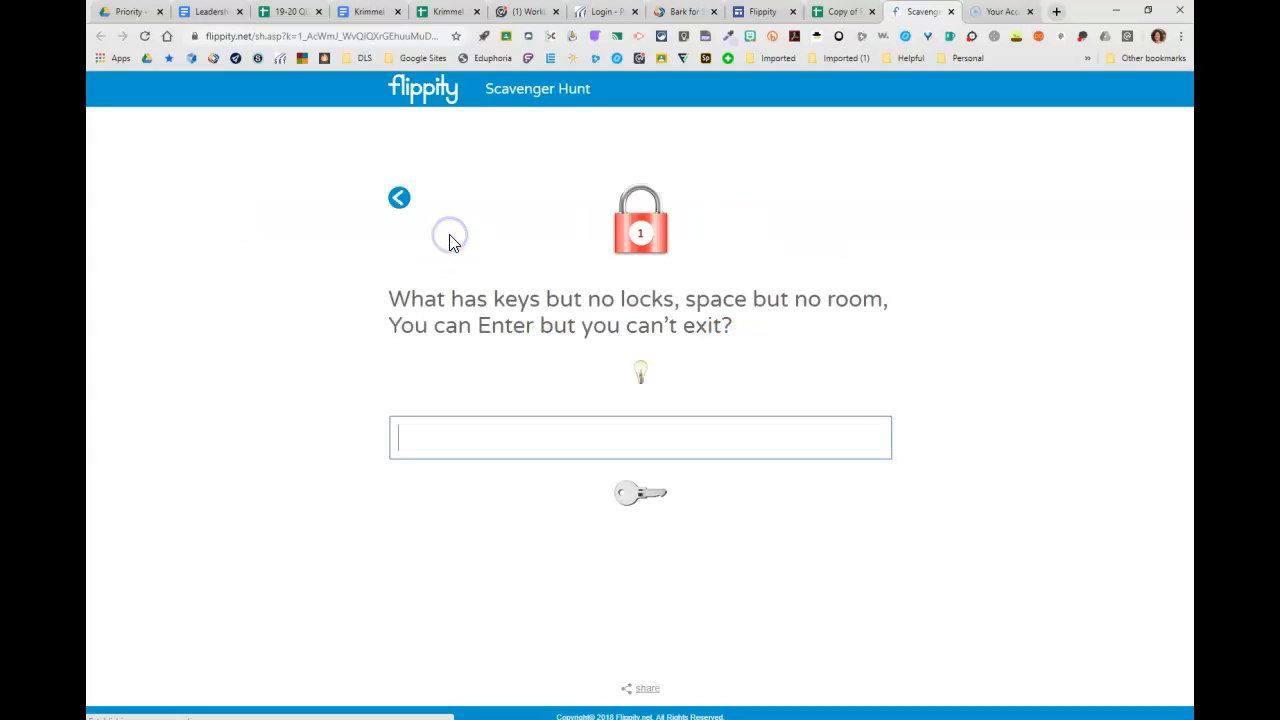
Step: Paste this spreadsheet's URL into cell A6 and reveal the generated flippity.net link in row 2
{"action": "left_click", "coordinate": [400, 198]}
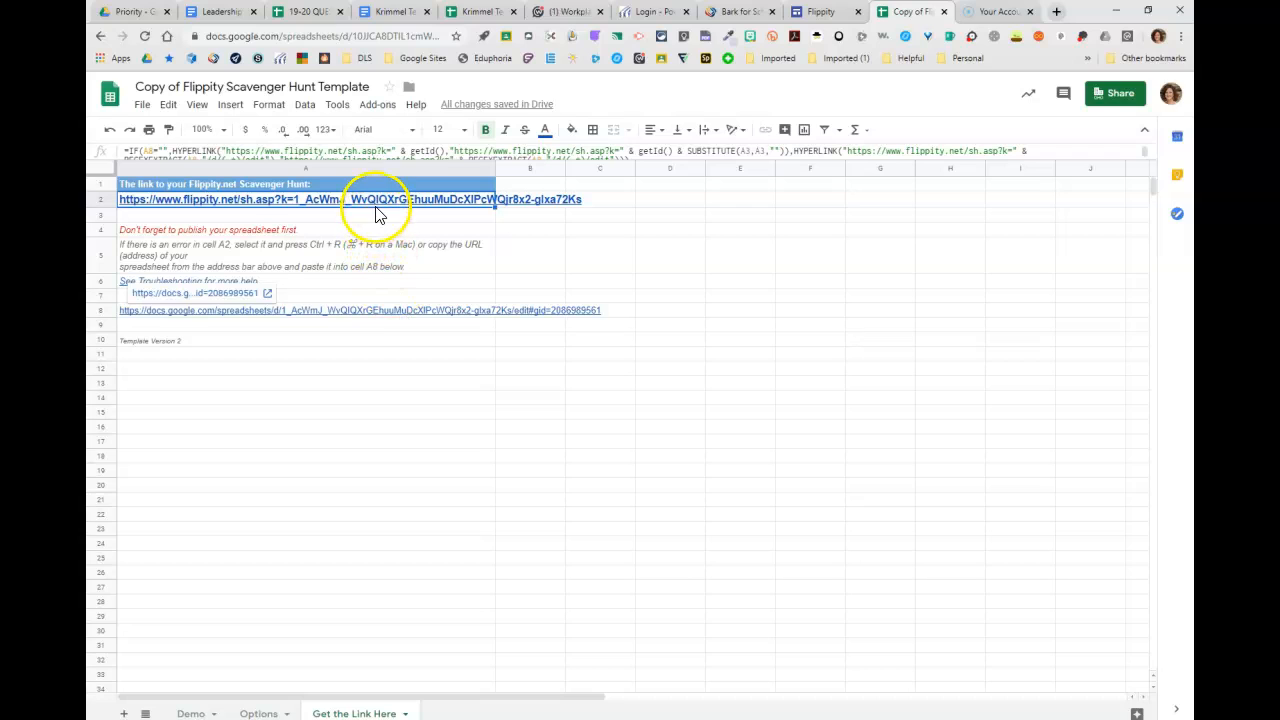
{"action": "left_click", "coordinate": [350, 36]}
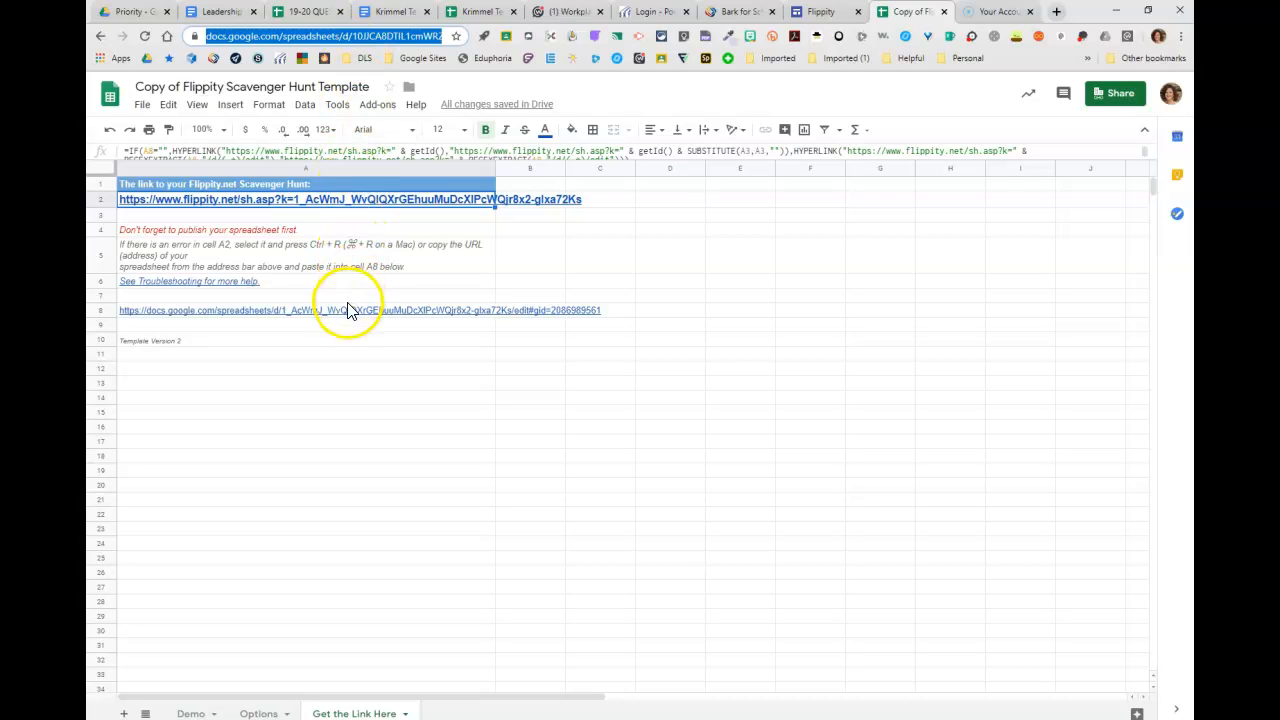
{"action": "left_click", "coordinate": [350, 310]}
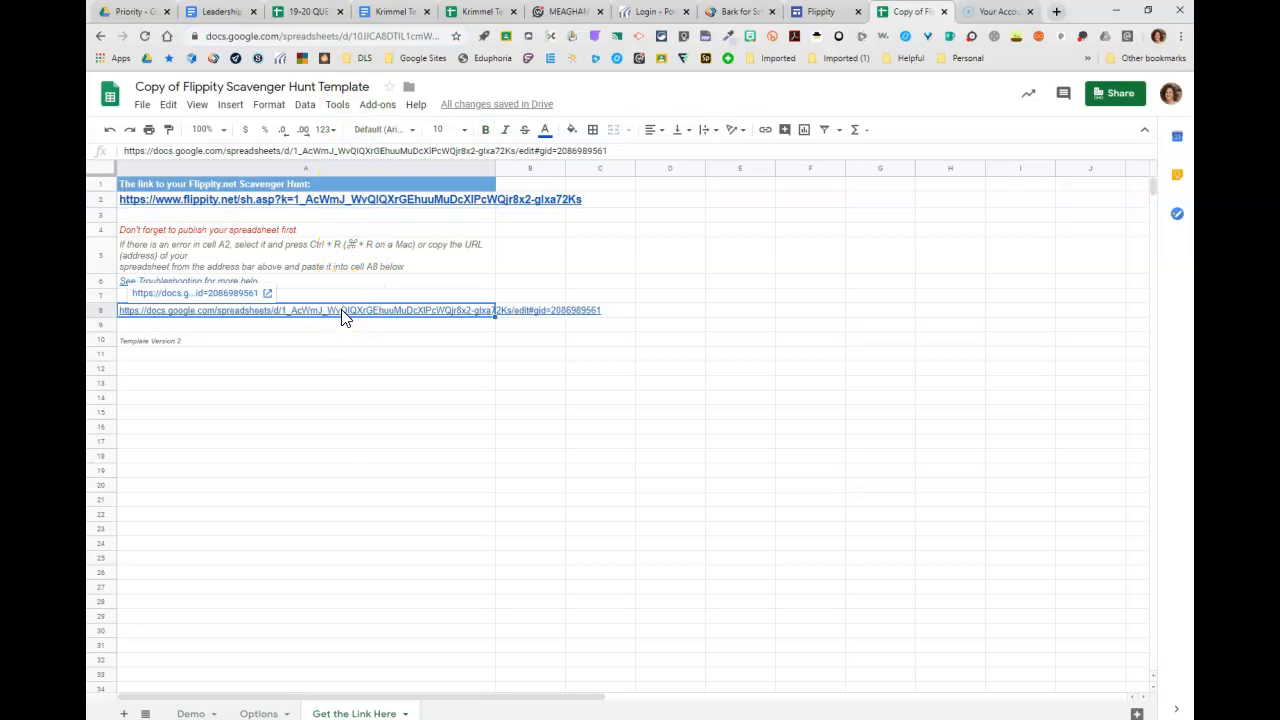
{"action": "right_click", "coordinate": [340, 308]}
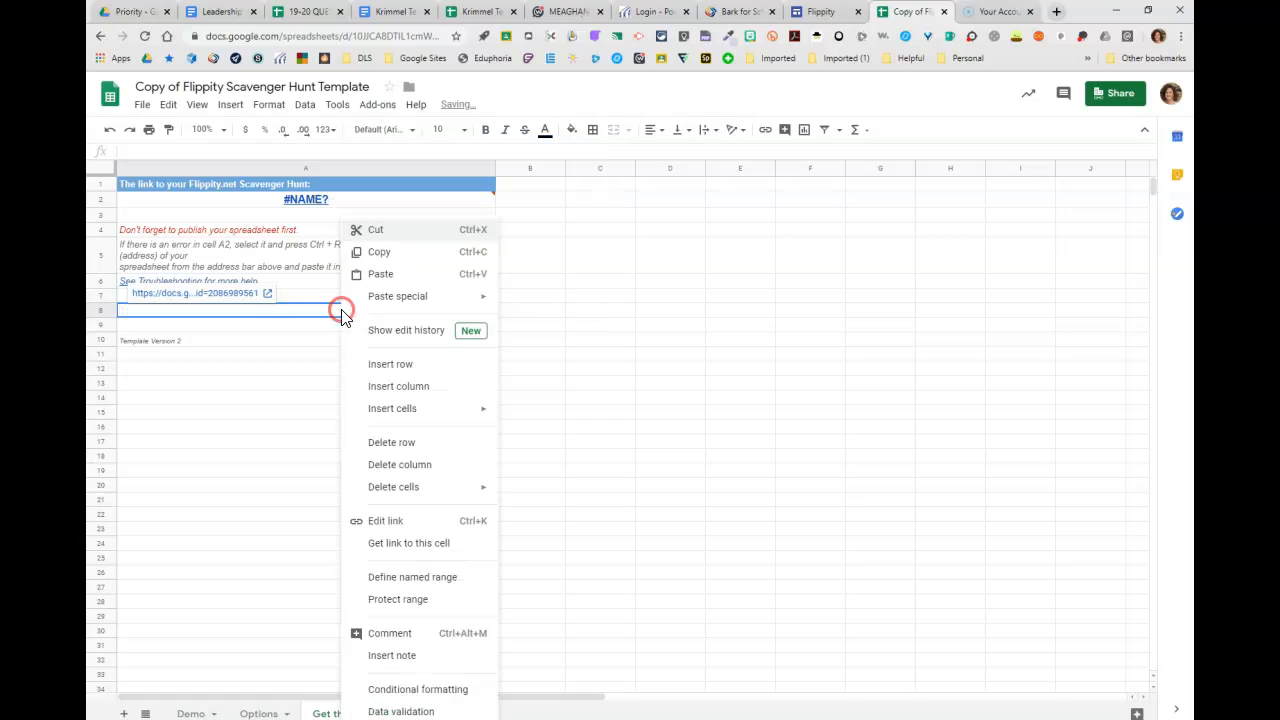
{"action": "left_click", "coordinate": [380, 272]}
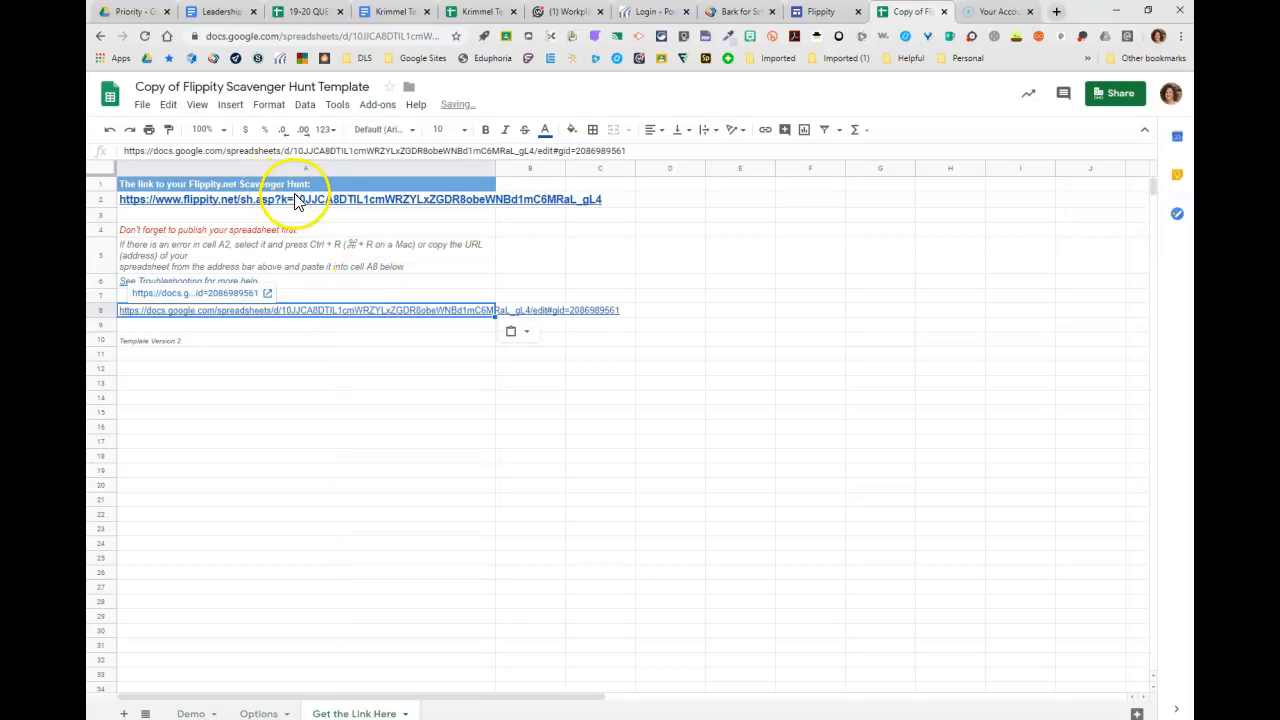
{"action": "left_click", "coordinate": [530, 200]}
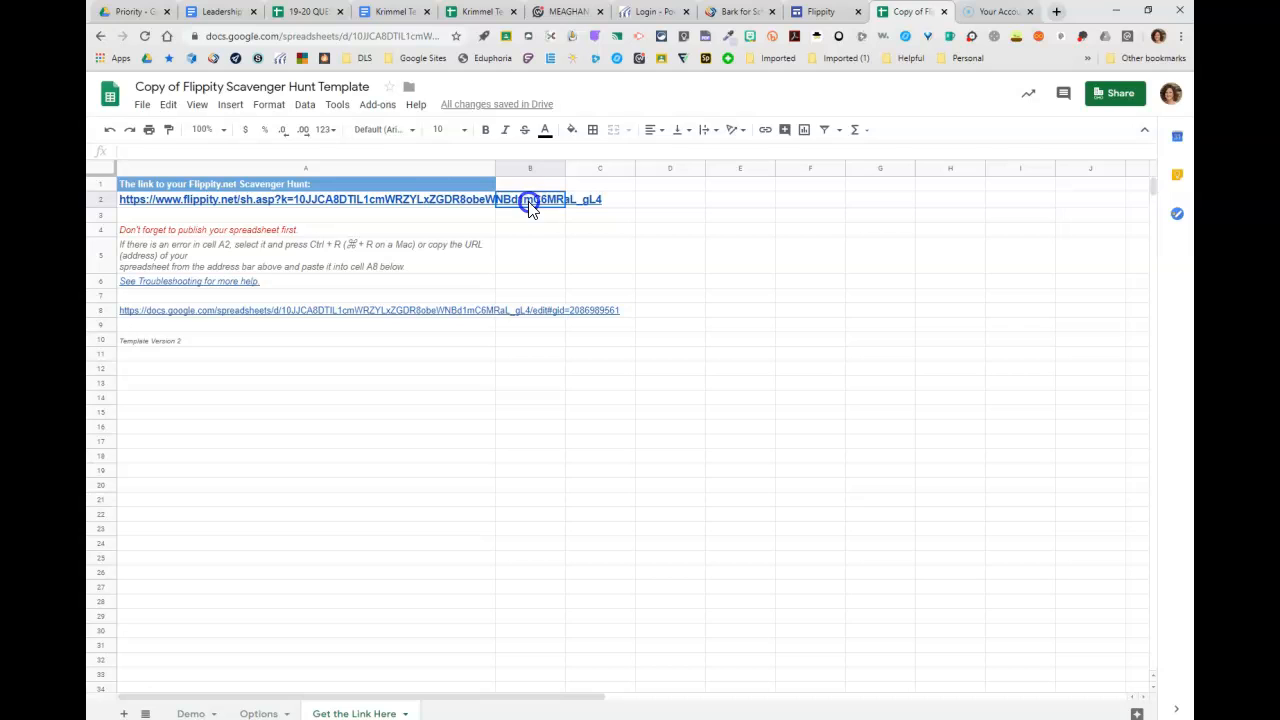
{"action": "left_click", "coordinate": [300, 200]}
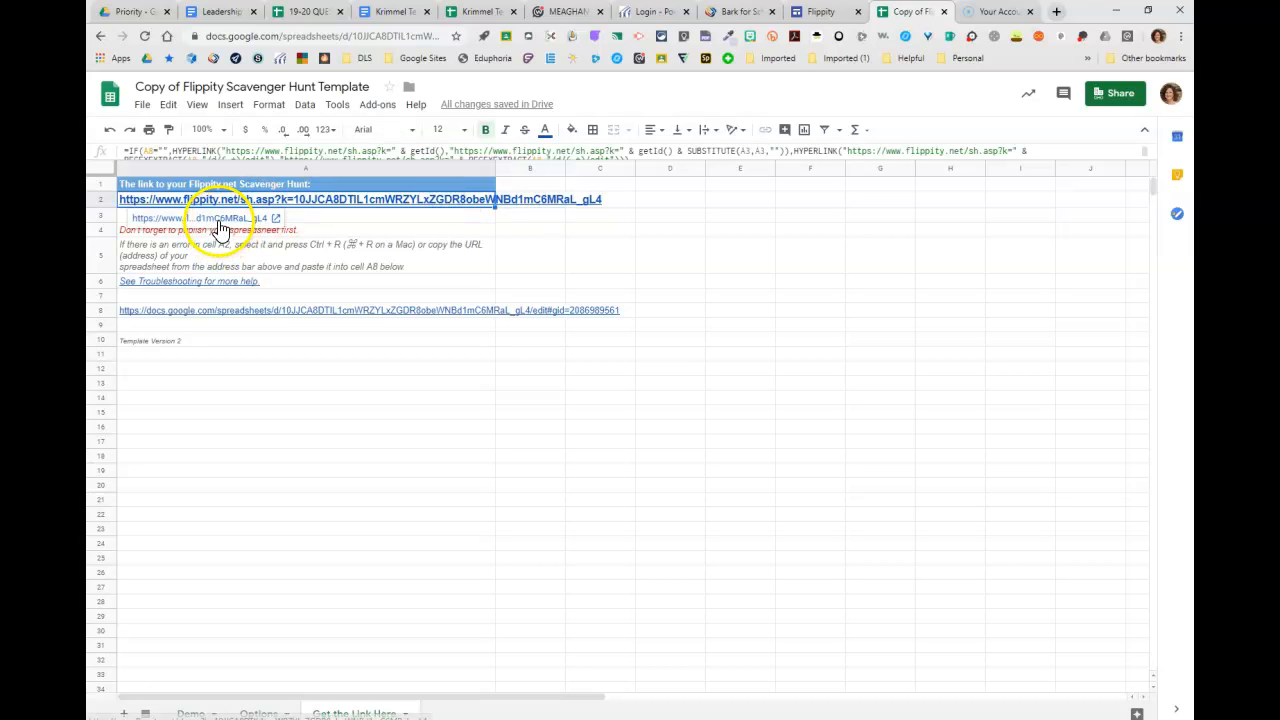
Step: Launch the hunt and answer each lock (brown, brown, 39) until Done! appears
{"action": "left_click", "coordinate": [268, 218]}
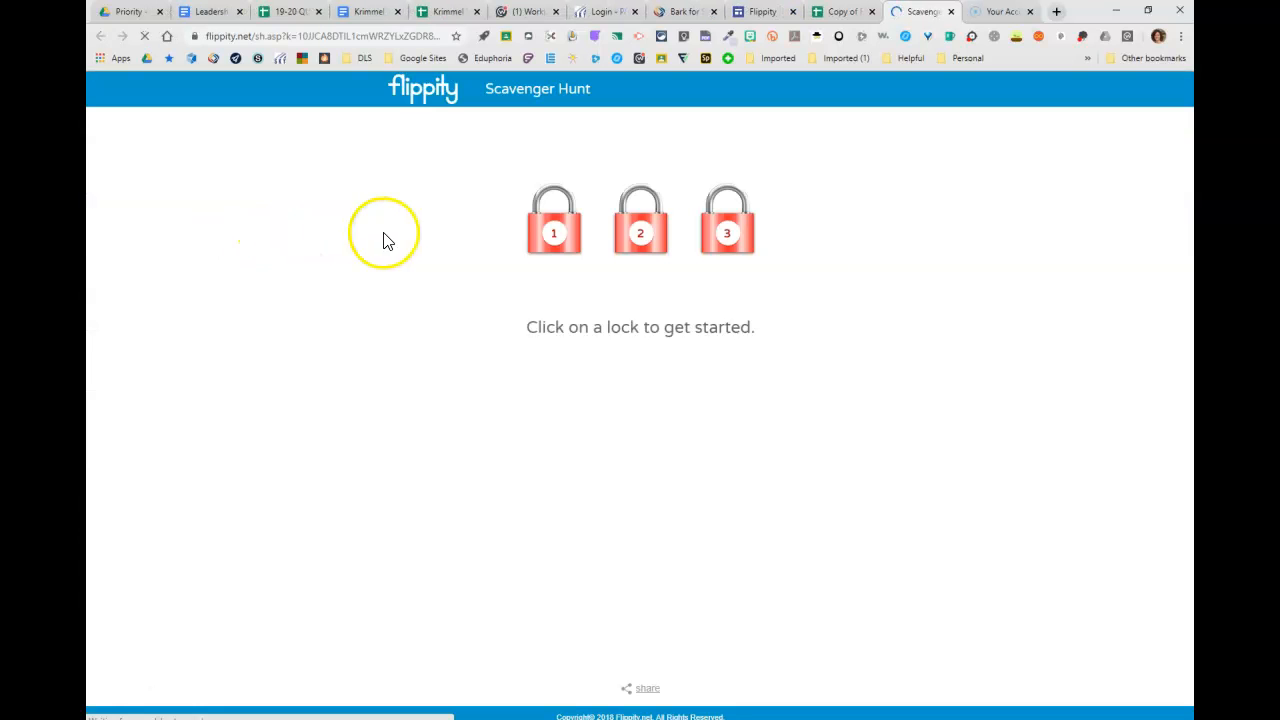
{"action": "left_click", "coordinate": [552, 218]}
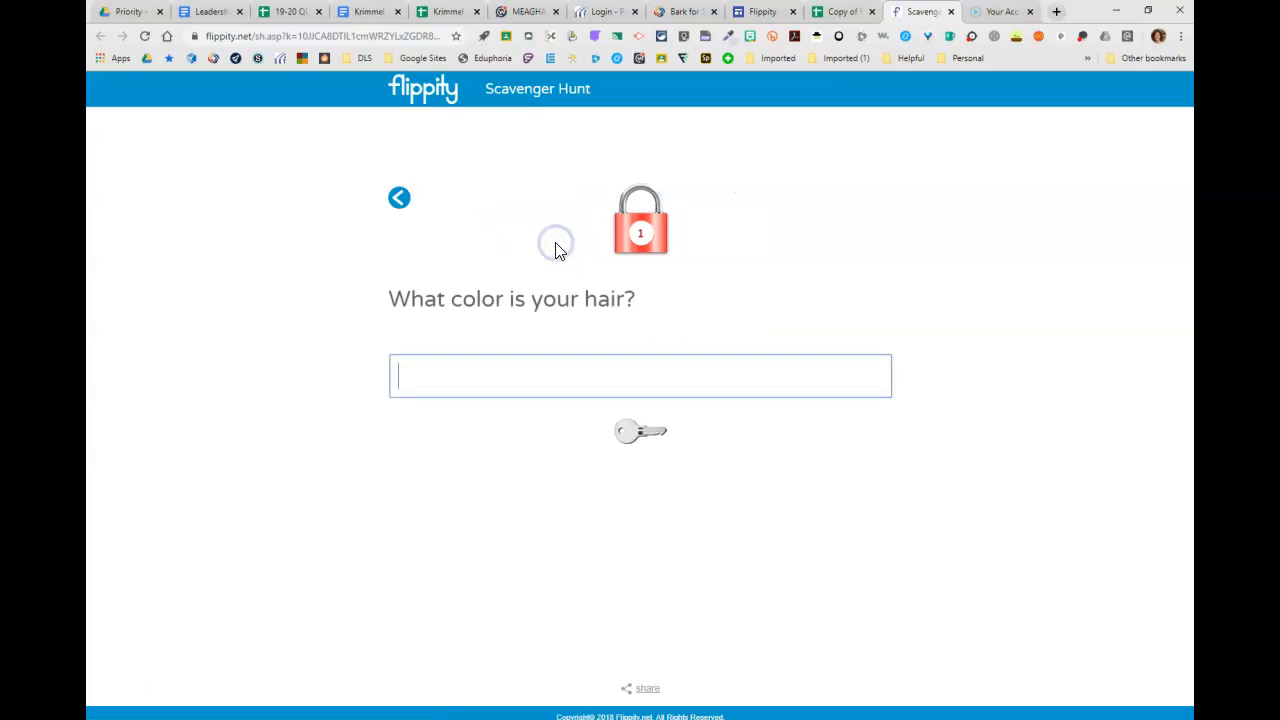
{"action": "type", "text": "brown"}
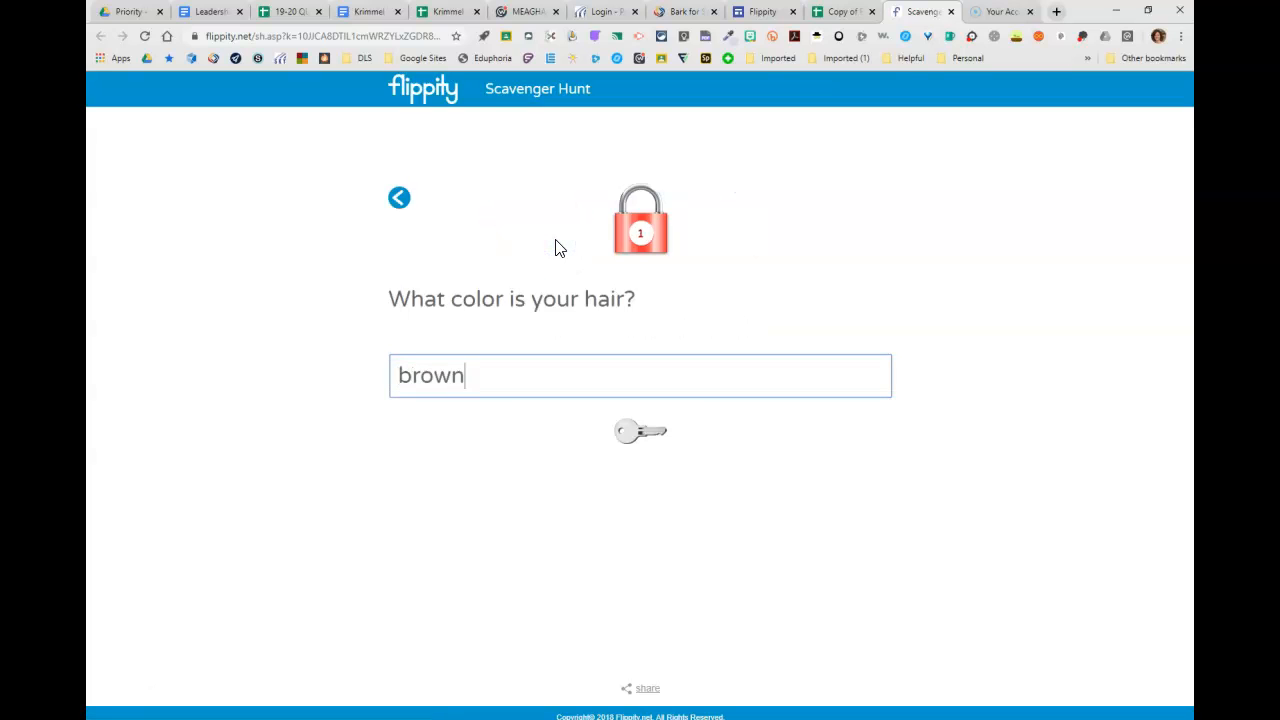
{"action": "key", "text": "Return"}
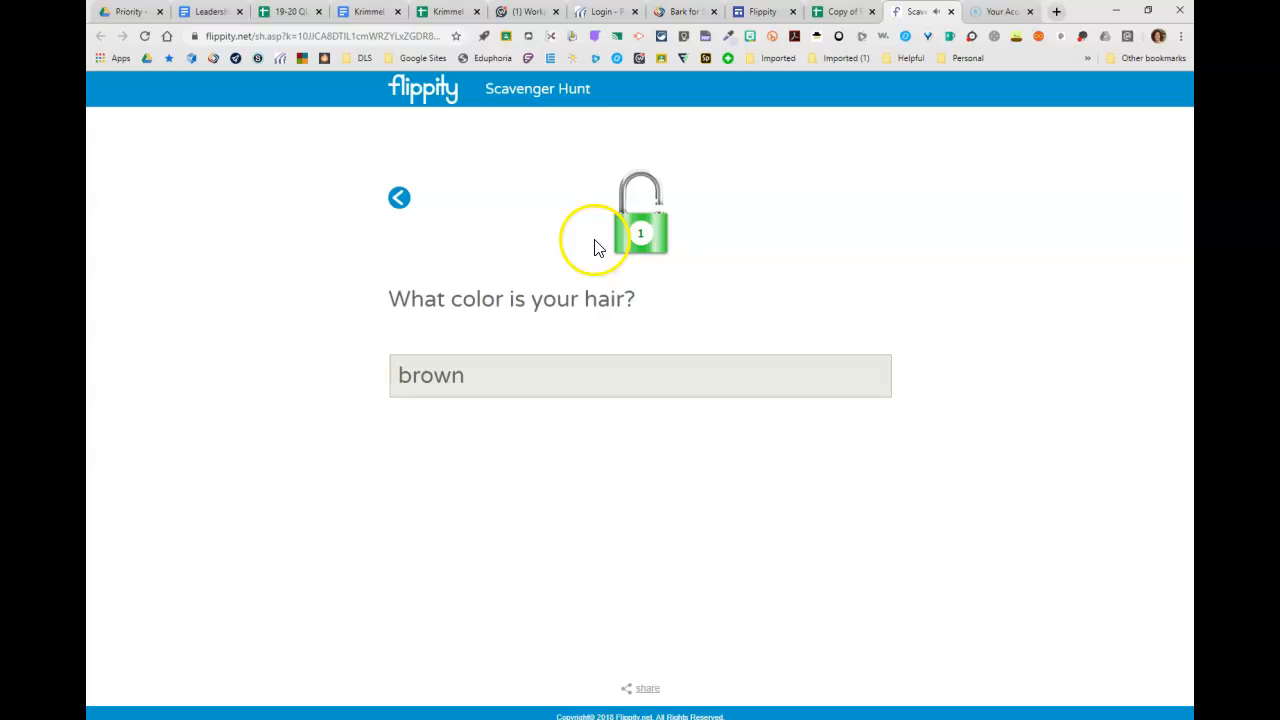
{"action": "left_click", "coordinate": [400, 198]}
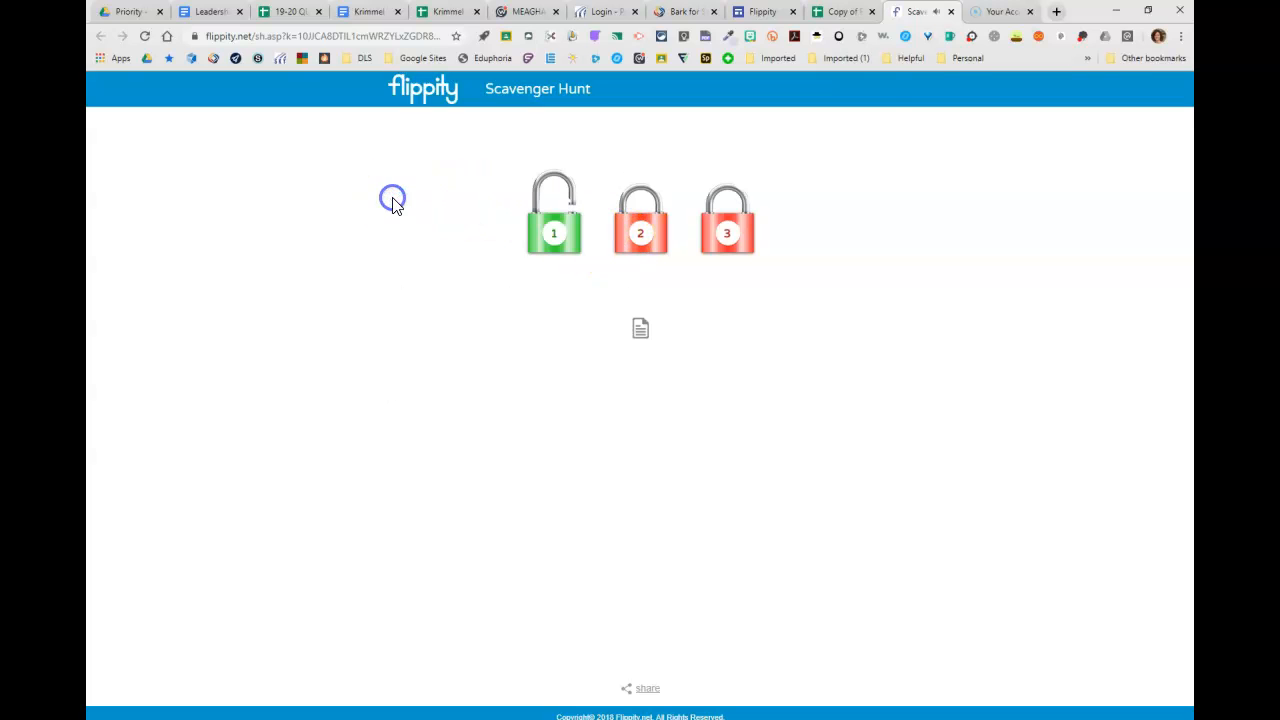
{"action": "left_click", "coordinate": [640, 216]}
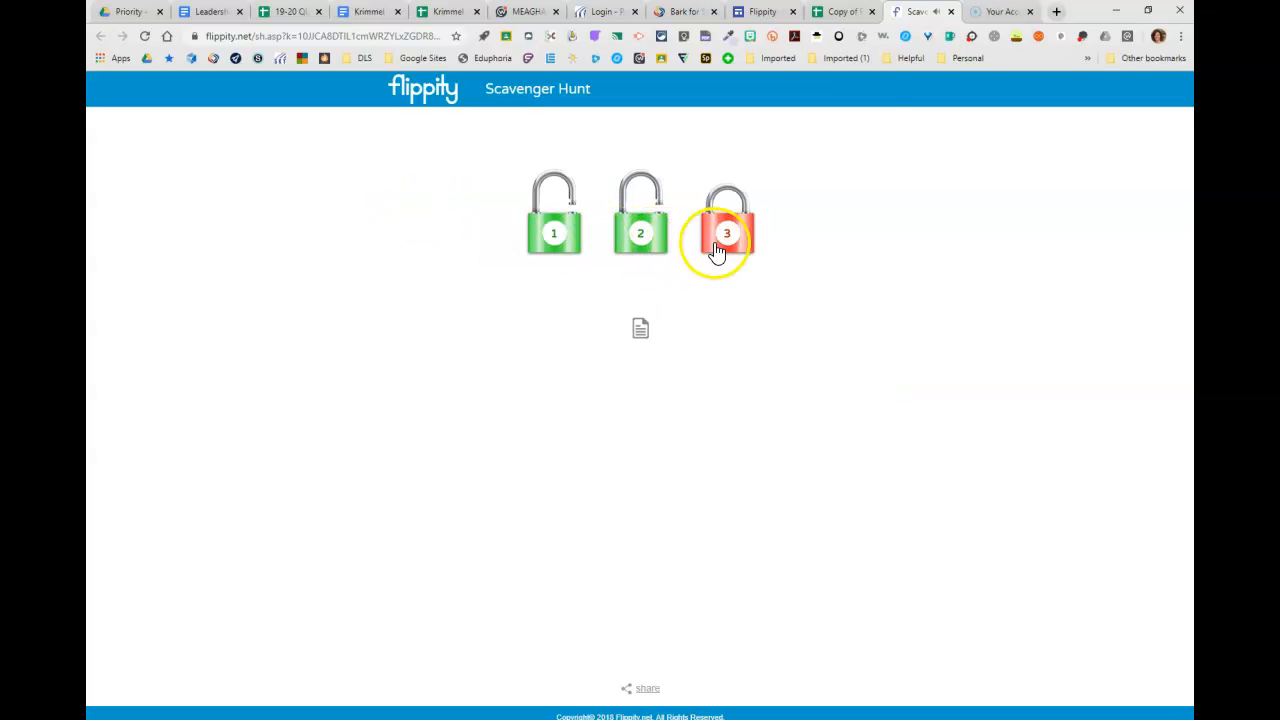
{"action": "left_click", "coordinate": [726, 232]}
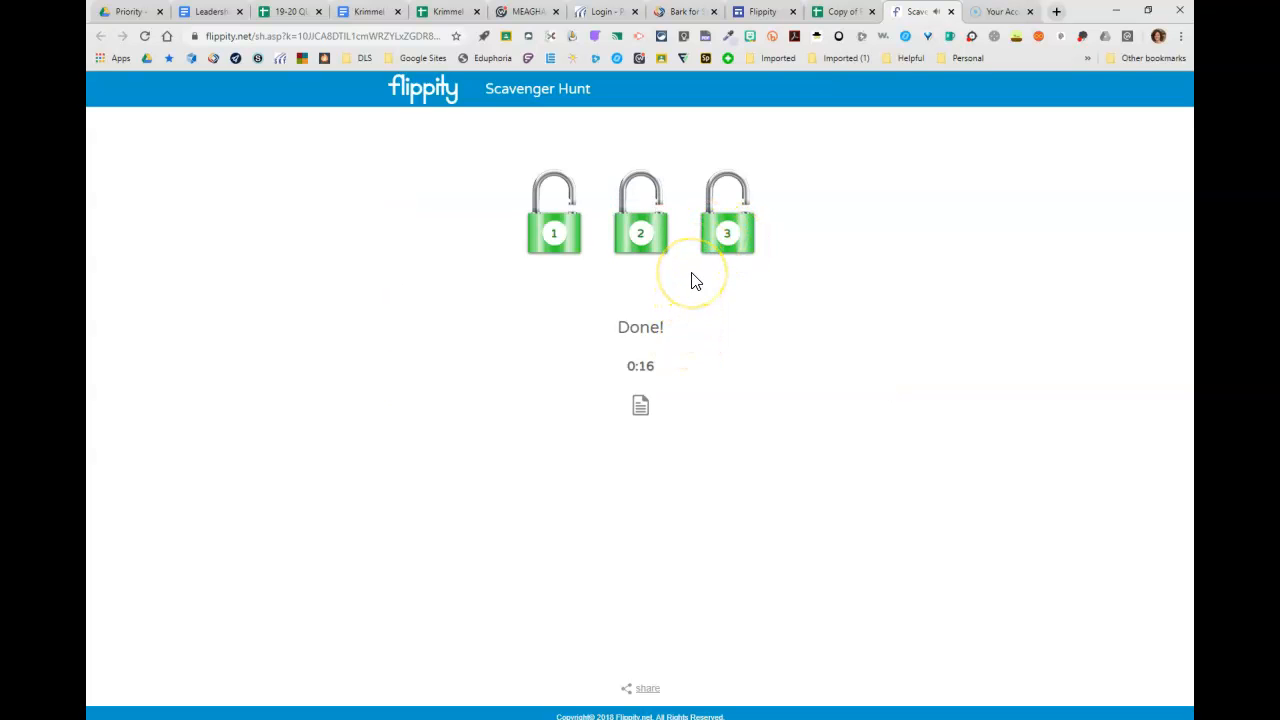
{"action": "mouse_move", "coordinate": [696, 280]}
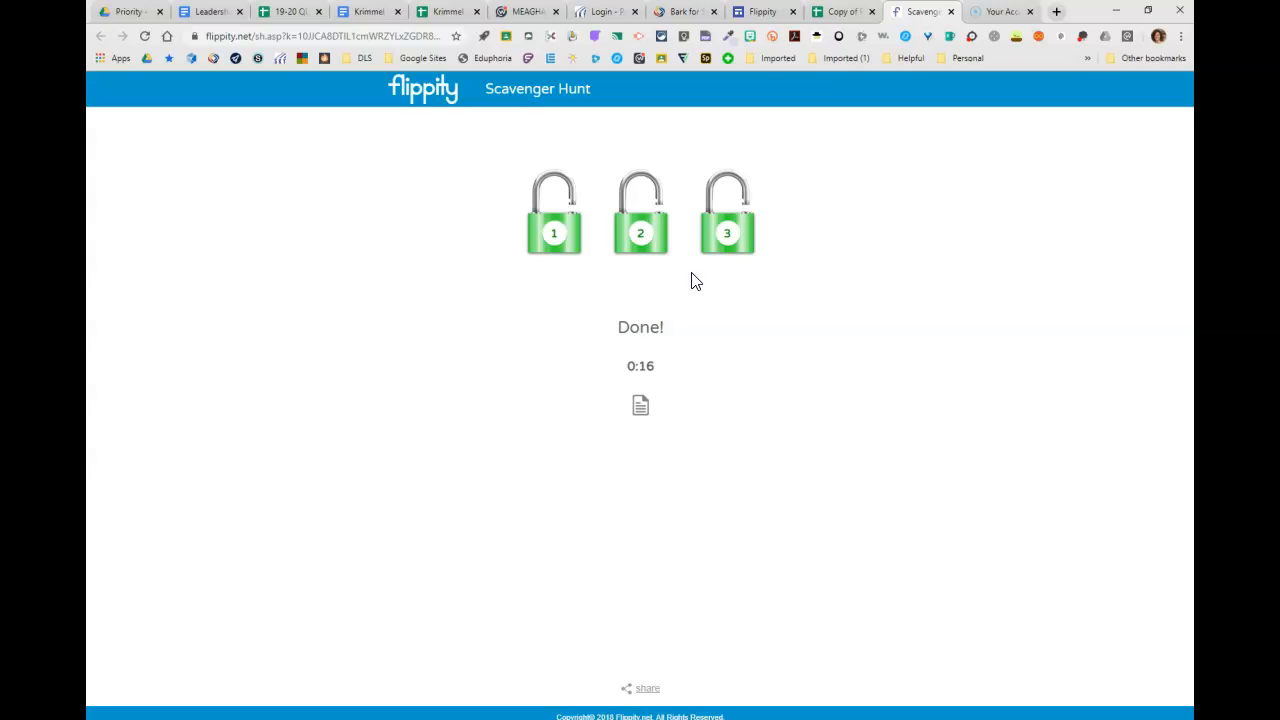